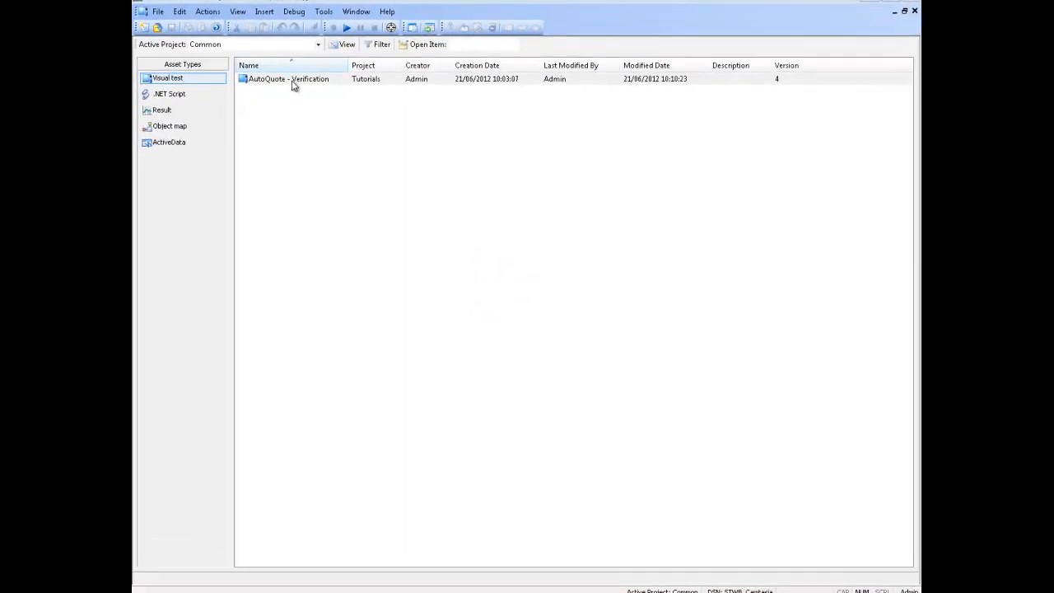
- Open the AutoQuote - Verification visual test and start its playback
{"action": "double_click", "coordinate": [288, 79]}
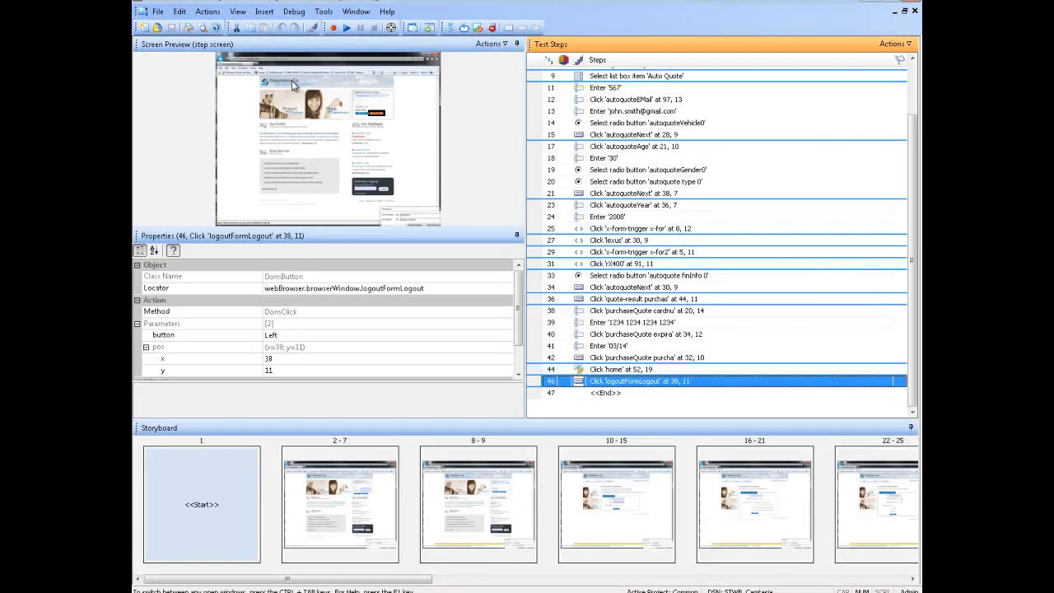
{"action": "scroll", "scroll_direction": "up", "scroll_amount": 3}
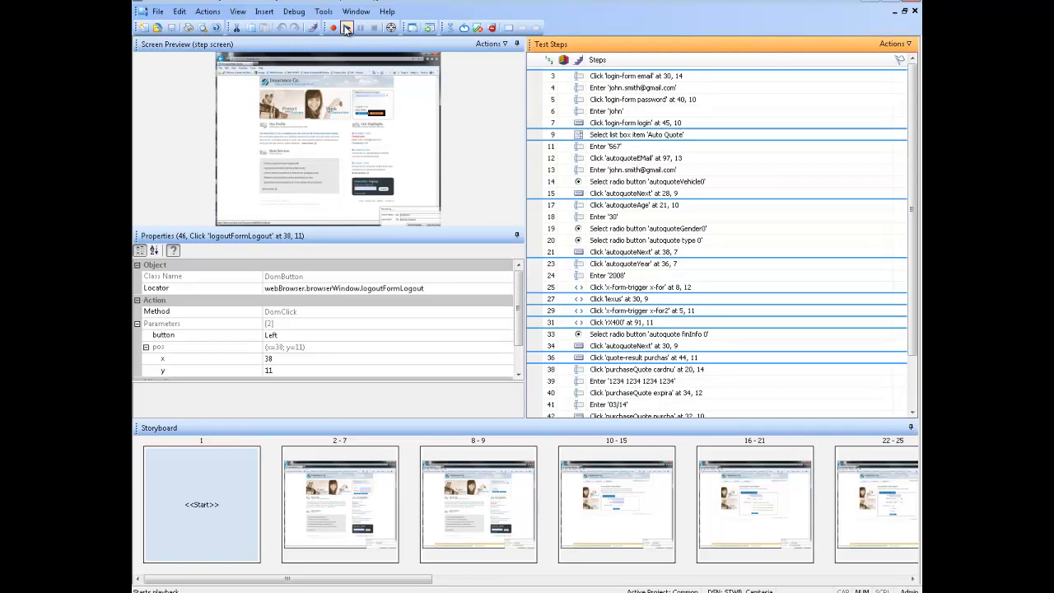
{"action": "left_click", "coordinate": [345, 26]}
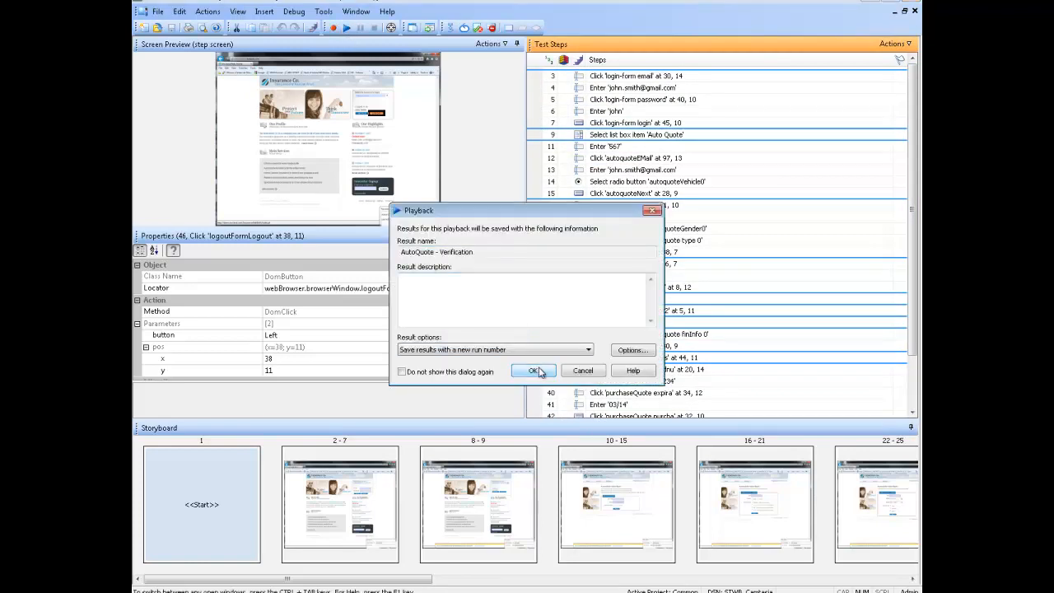
{"action": "left_click", "coordinate": [534, 370]}
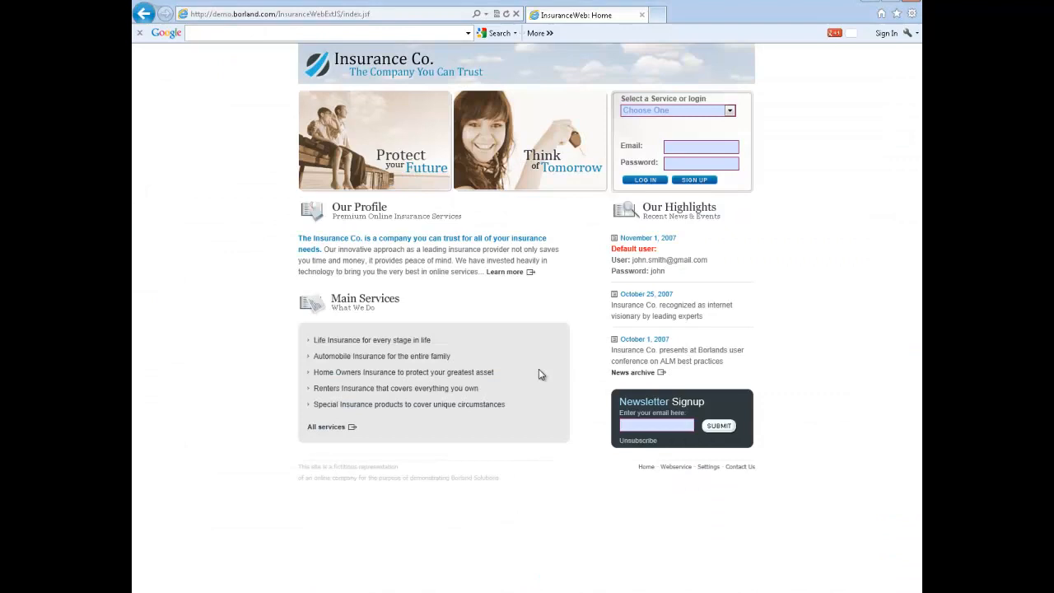
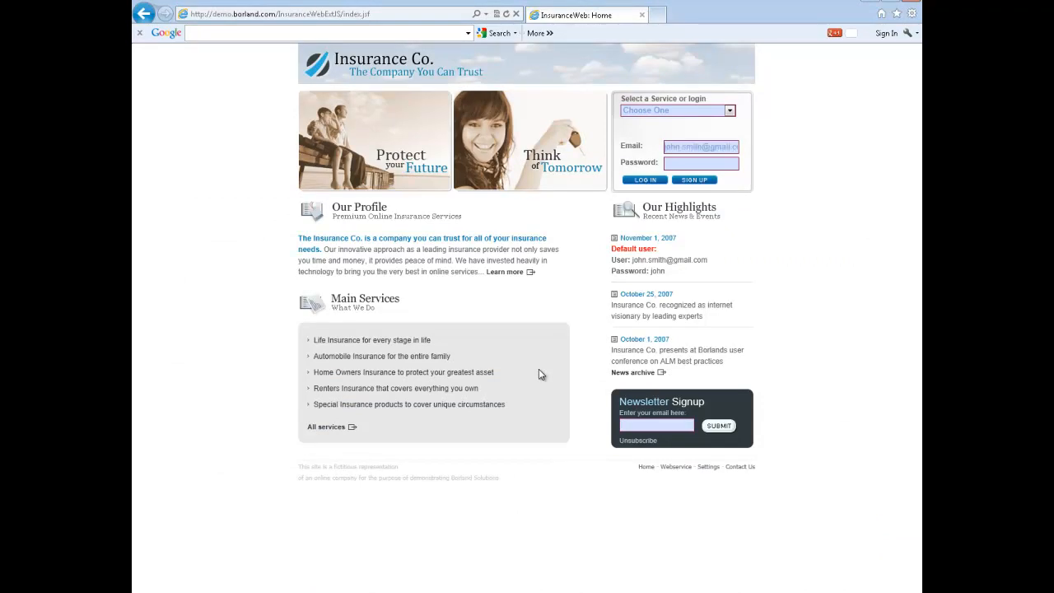
{"action": "left_click", "coordinate": [644, 180]}
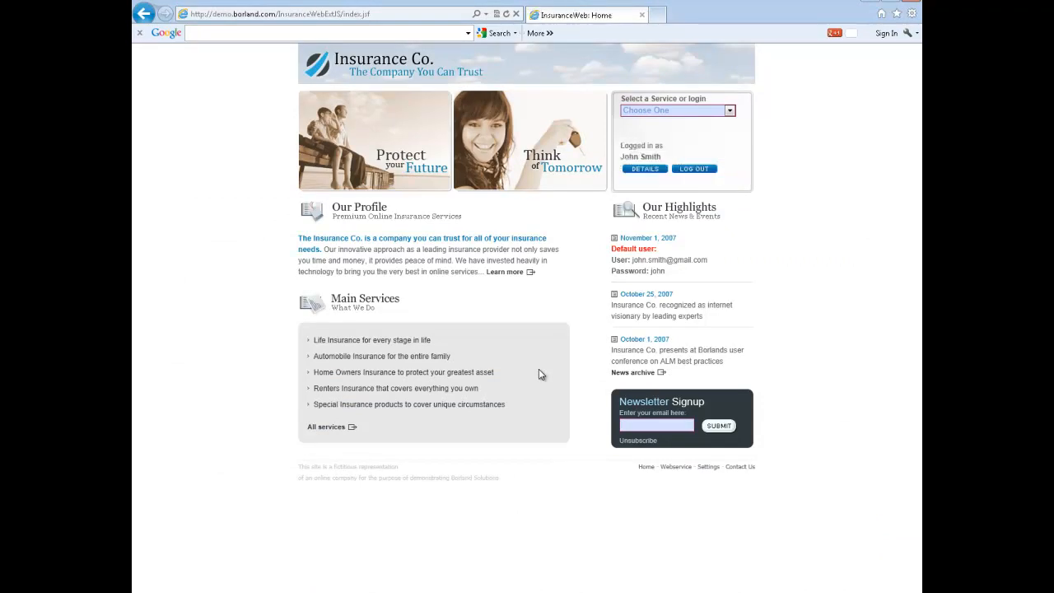
{"action": "left_click", "coordinate": [674, 111]}
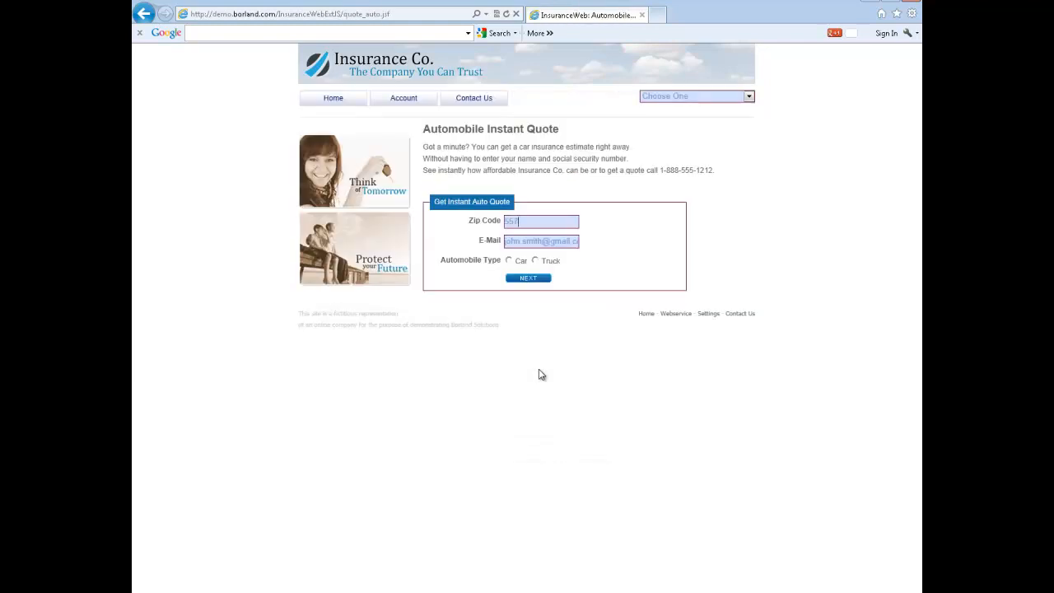
{"action": "left_click", "coordinate": [508, 261]}
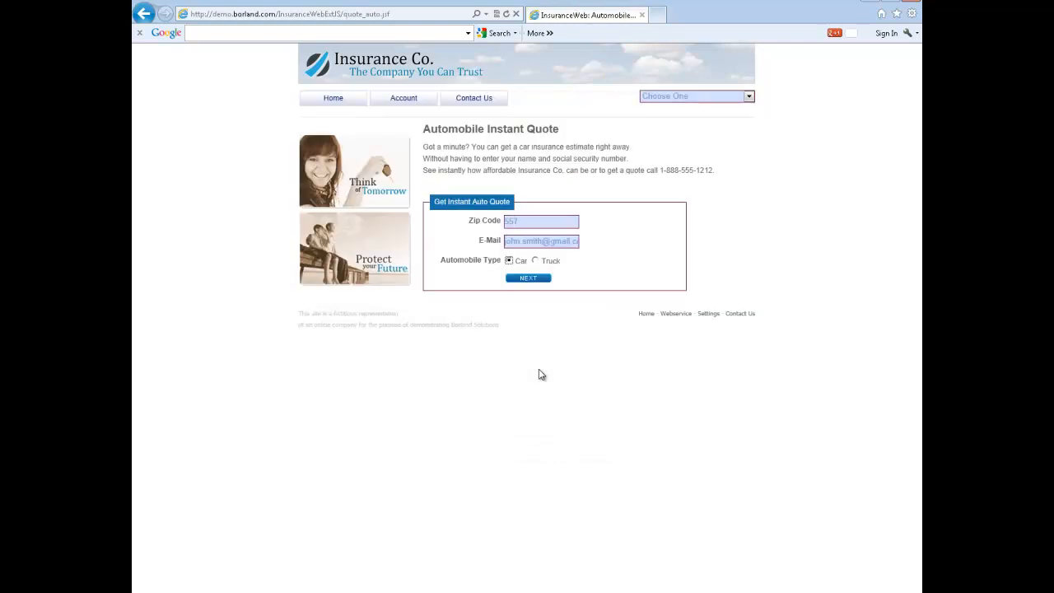
{"action": "left_click", "coordinate": [527, 277]}
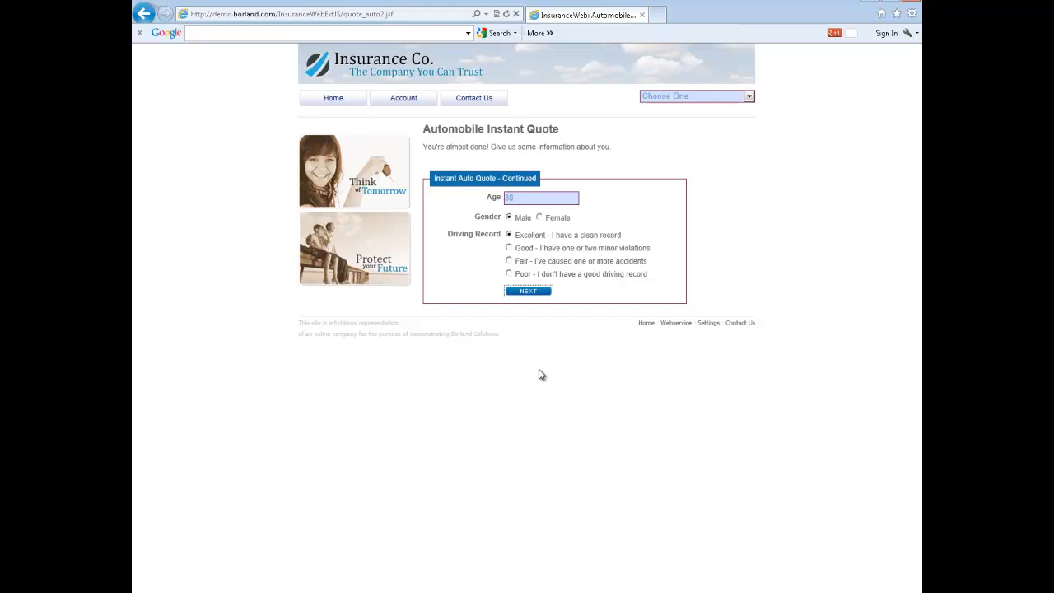
{"action": "left_click", "coordinate": [527, 290]}
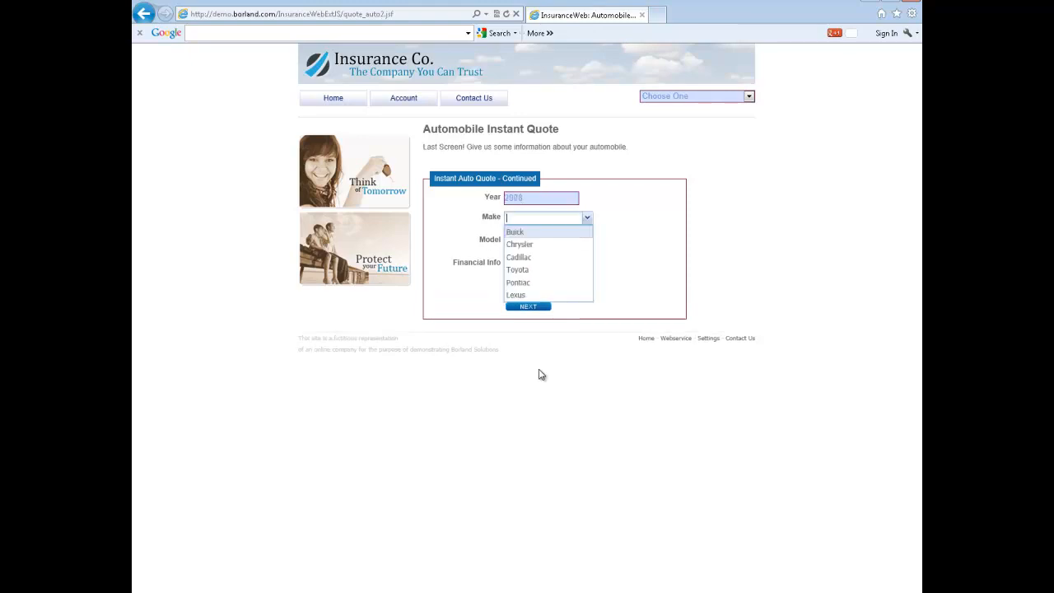
{"action": "left_click", "coordinate": [517, 295]}
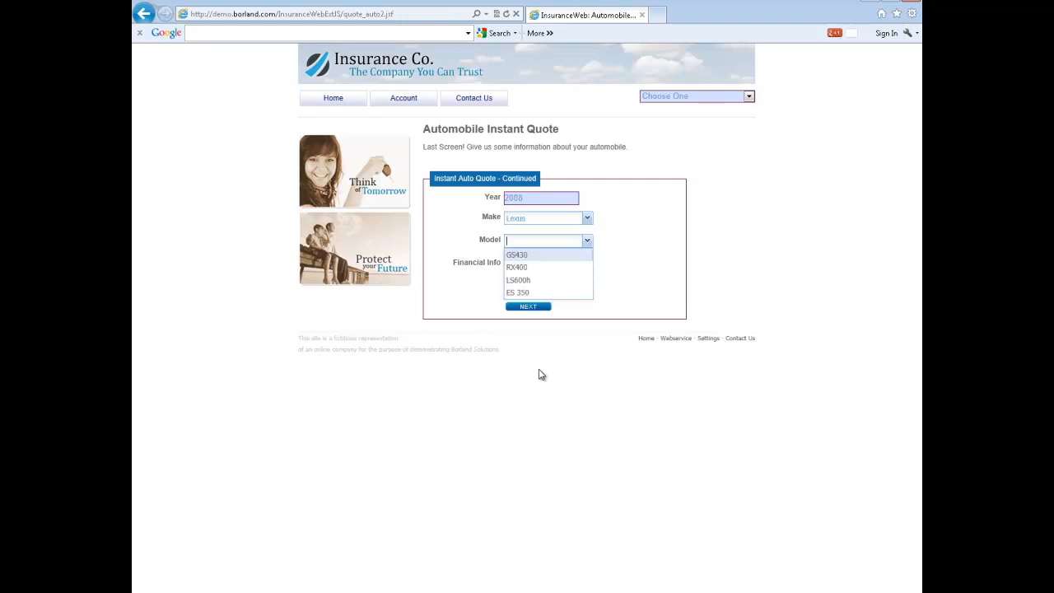
{"action": "left_click", "coordinate": [517, 266]}
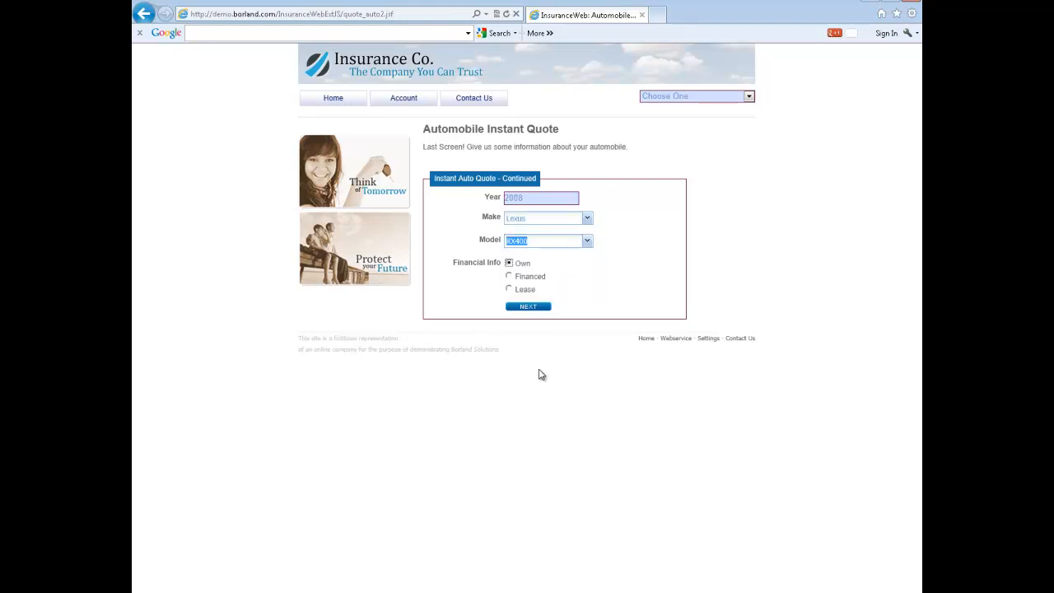
{"action": "left_click", "coordinate": [527, 307]}
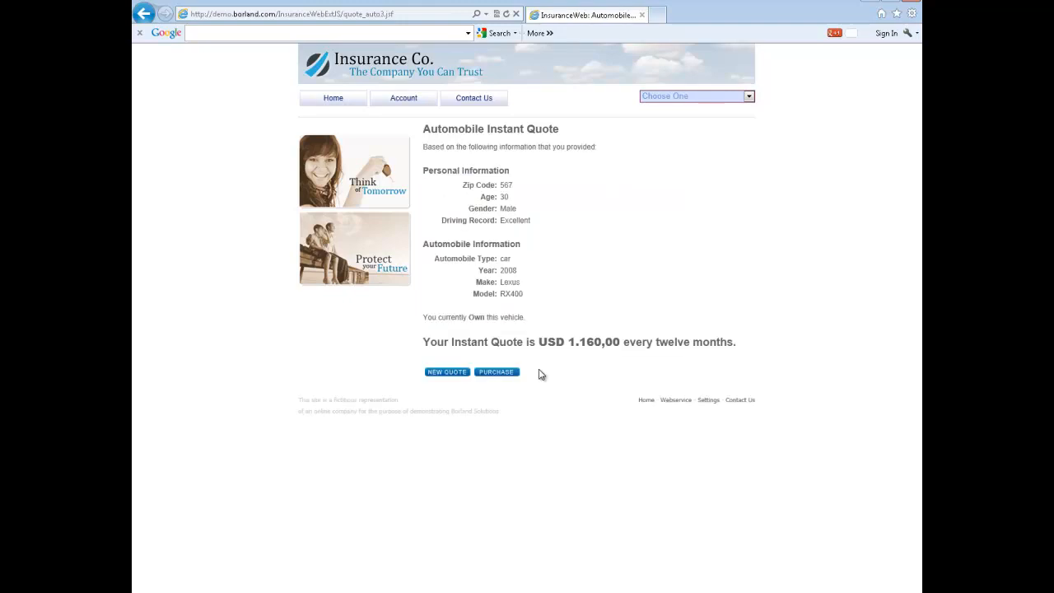
{"action": "left_click", "coordinate": [496, 372]}
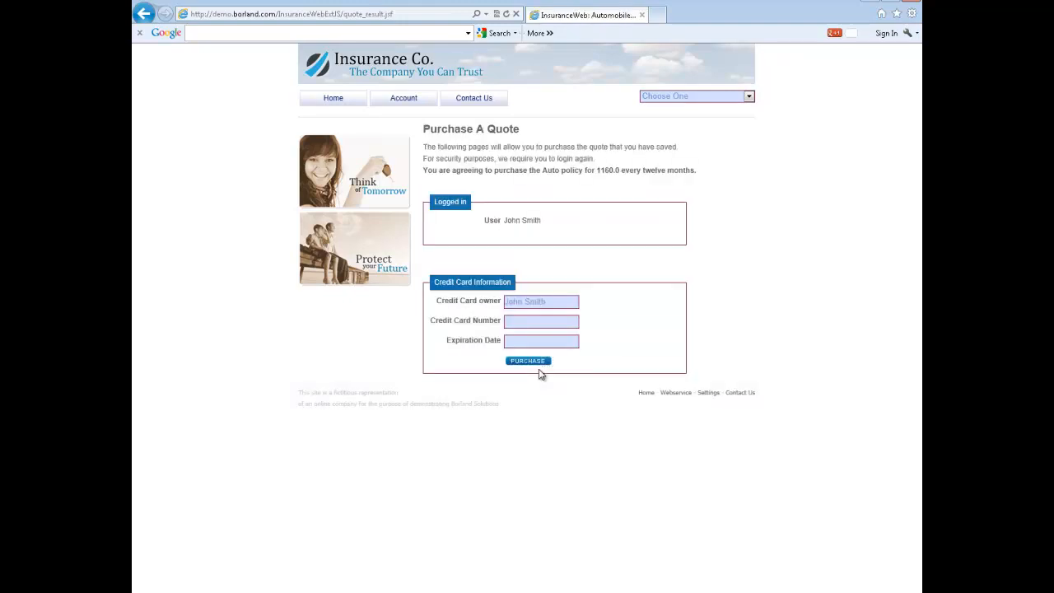
{"action": "type", "text": "1234 1234 1234 1234"}
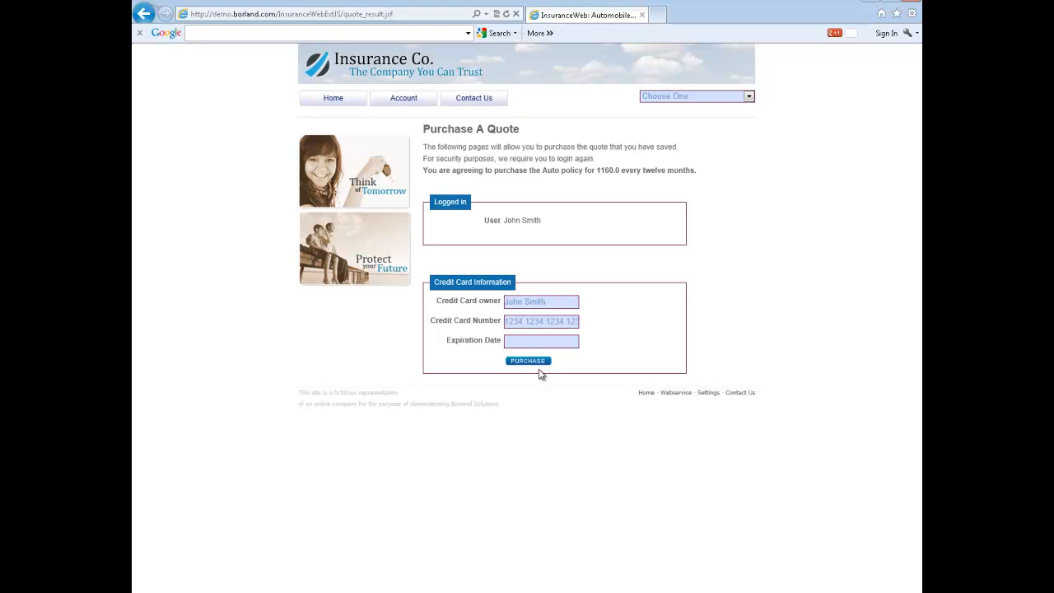
{"action": "type", "text": "03/14"}
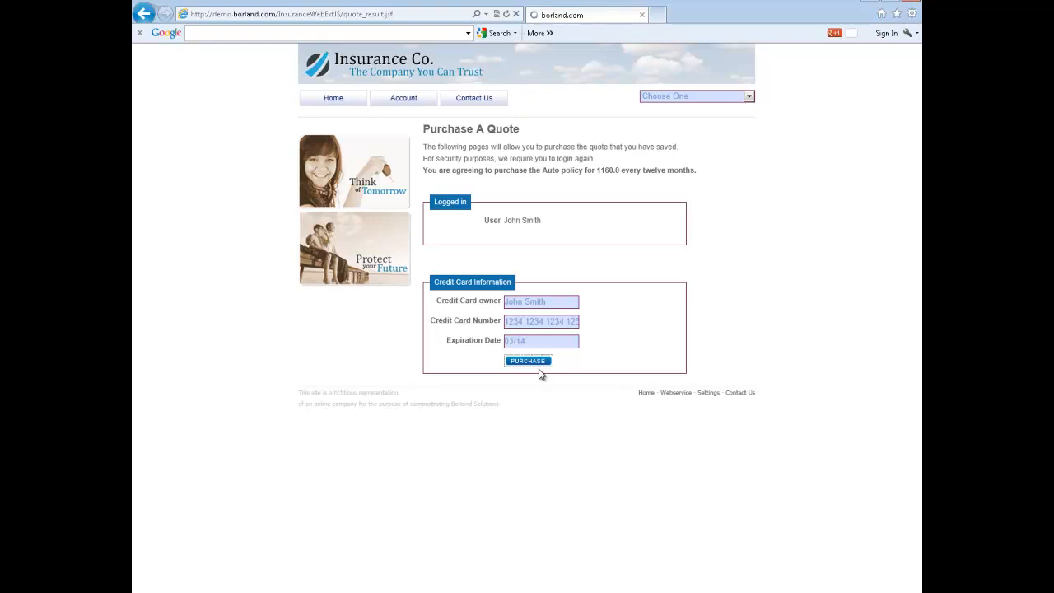
{"action": "left_click", "coordinate": [527, 361]}
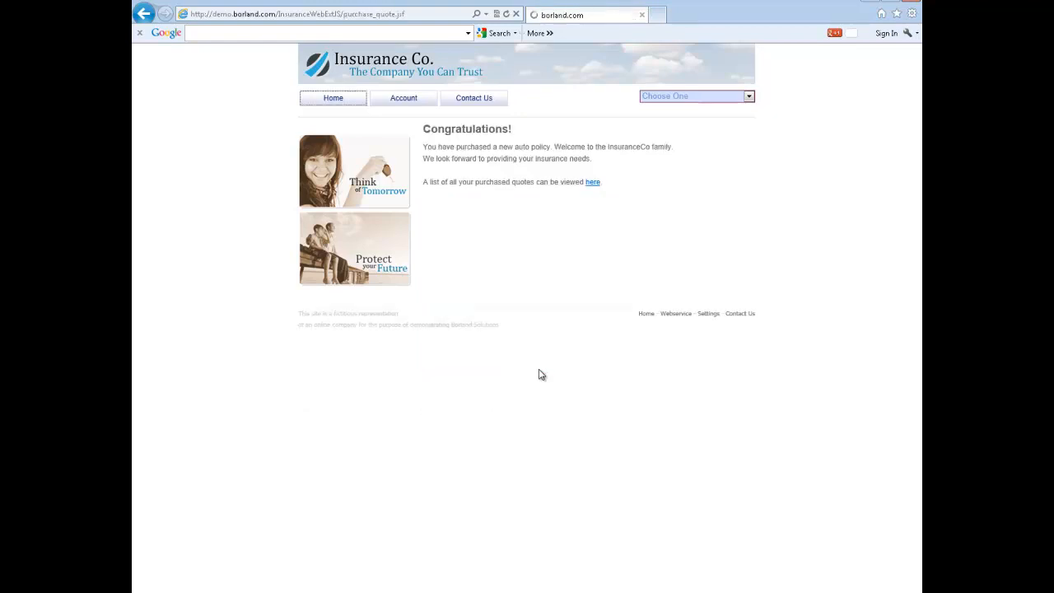
{"action": "left_click", "coordinate": [333, 99]}
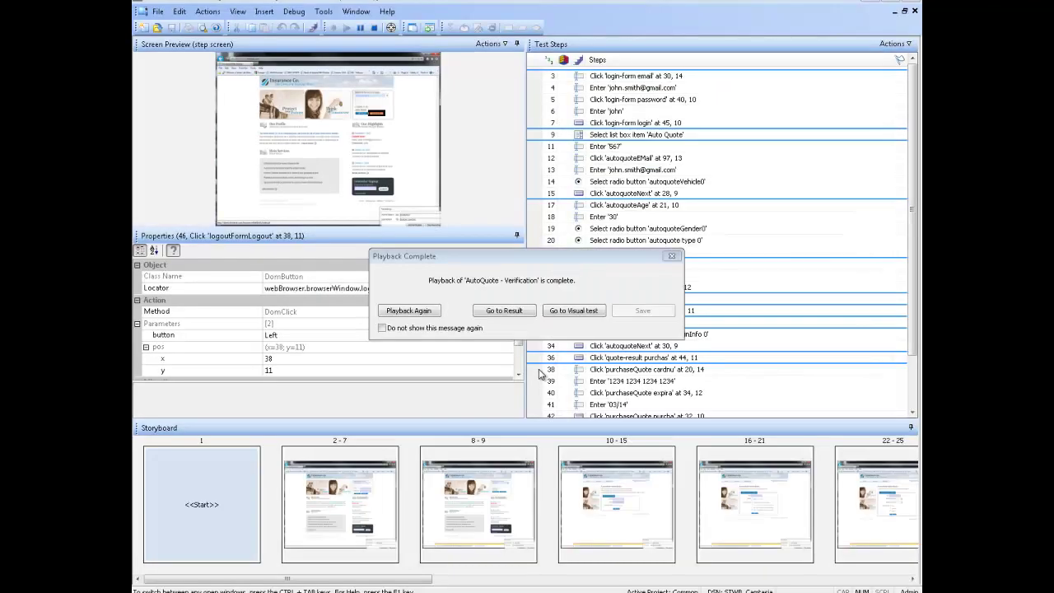
{"action": "mouse_move", "coordinate": [574, 309]}
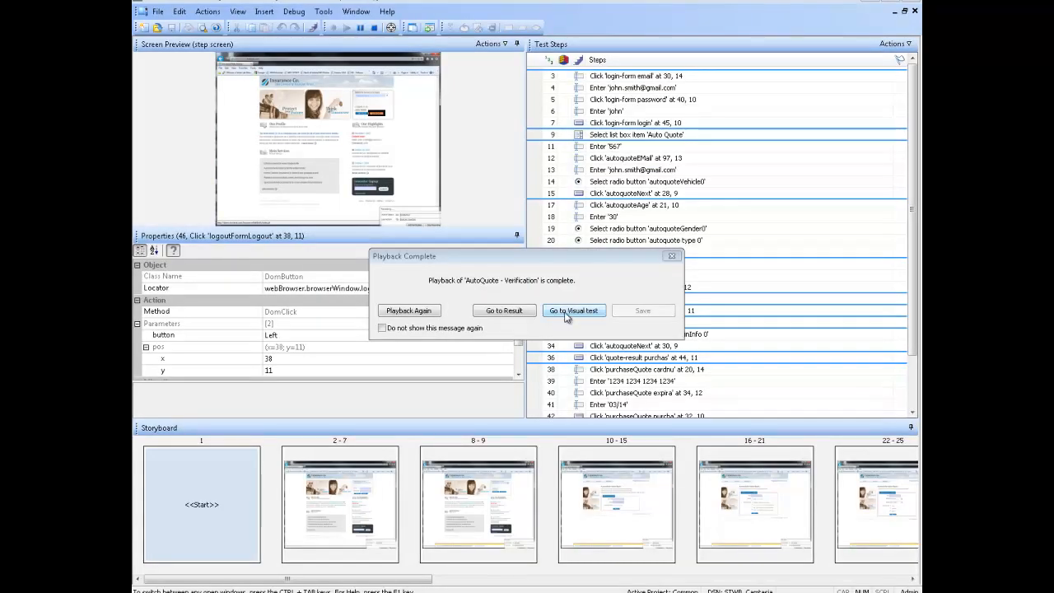
- Return from Playback Complete to the visual test and scroll the steps to step 31
{"action": "left_click", "coordinate": [573, 310]}
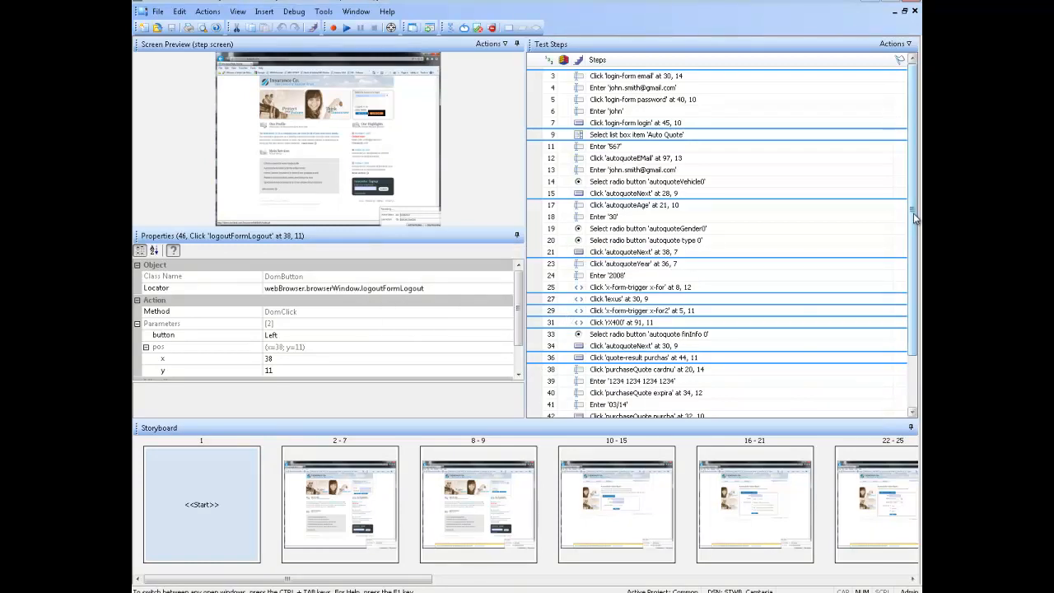
{"action": "scroll", "scroll_direction": "down", "scroll_amount": 3}
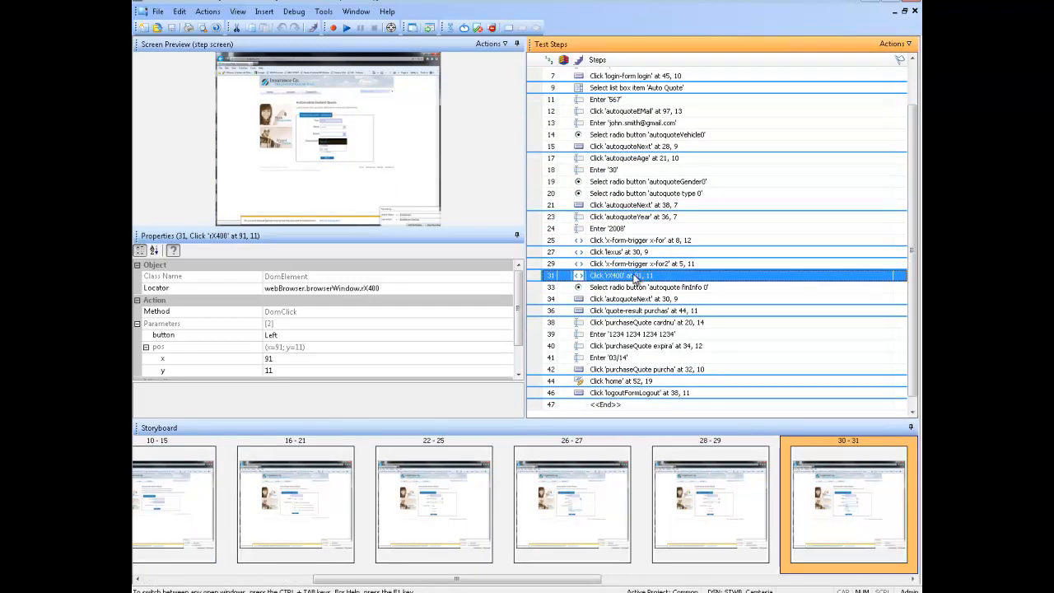
- Bring up the Insert > Test Logic choices on step 31 'Click rX400'
{"action": "right_click", "coordinate": [329, 140]}
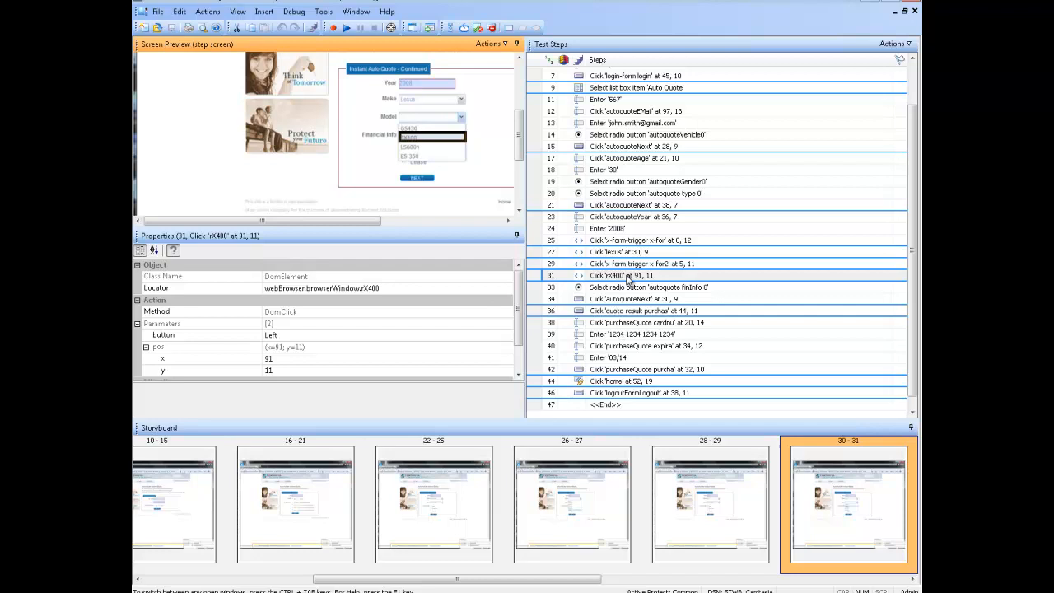
{"action": "right_click", "coordinate": [623, 275]}
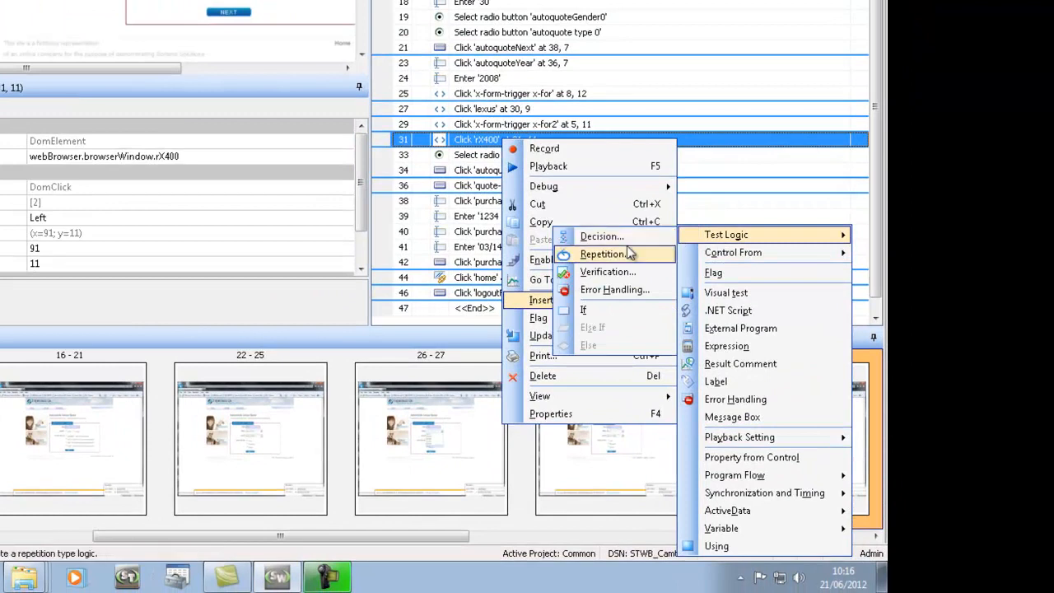
- Start a new verification based on a control property of the modelCombo picked from the preview
{"action": "left_click", "coordinate": [607, 272]}
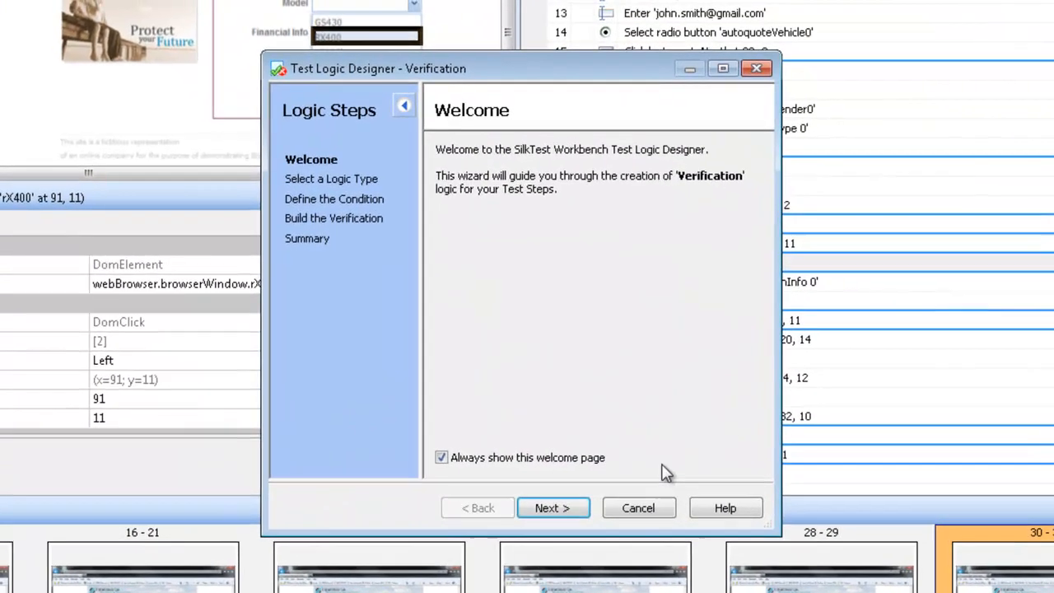
{"action": "left_click", "coordinate": [553, 508]}
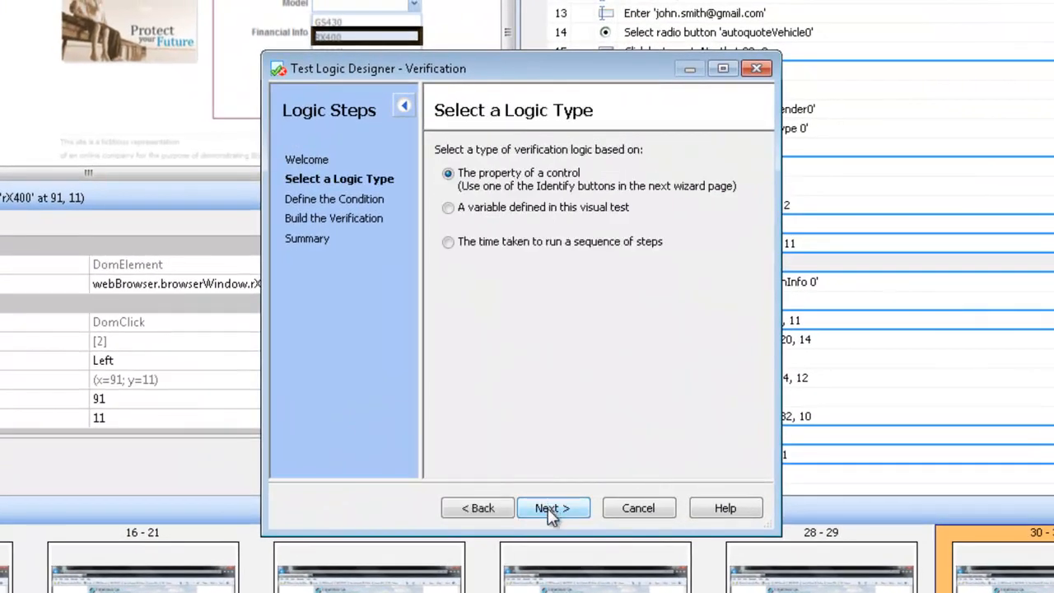
{"action": "left_click", "coordinate": [553, 507]}
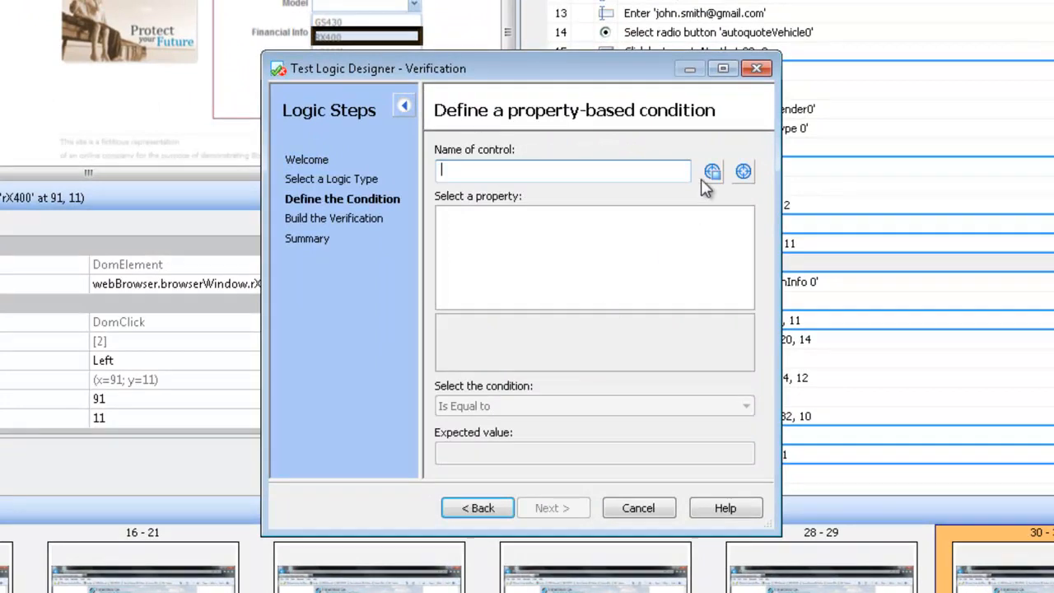
{"action": "mouse_move", "coordinate": [711, 172]}
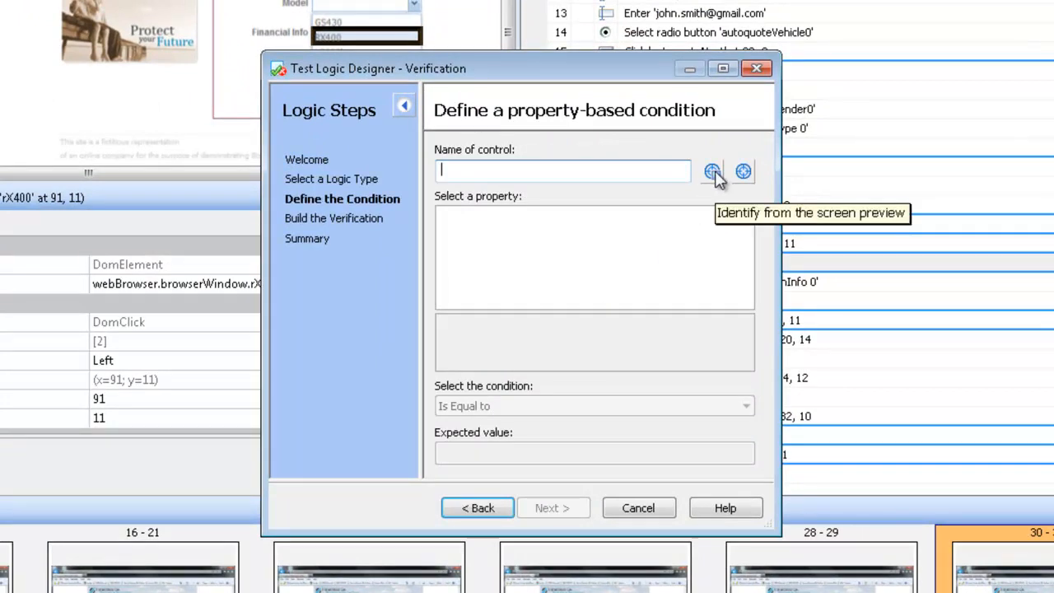
{"action": "left_click", "coordinate": [639, 507]}
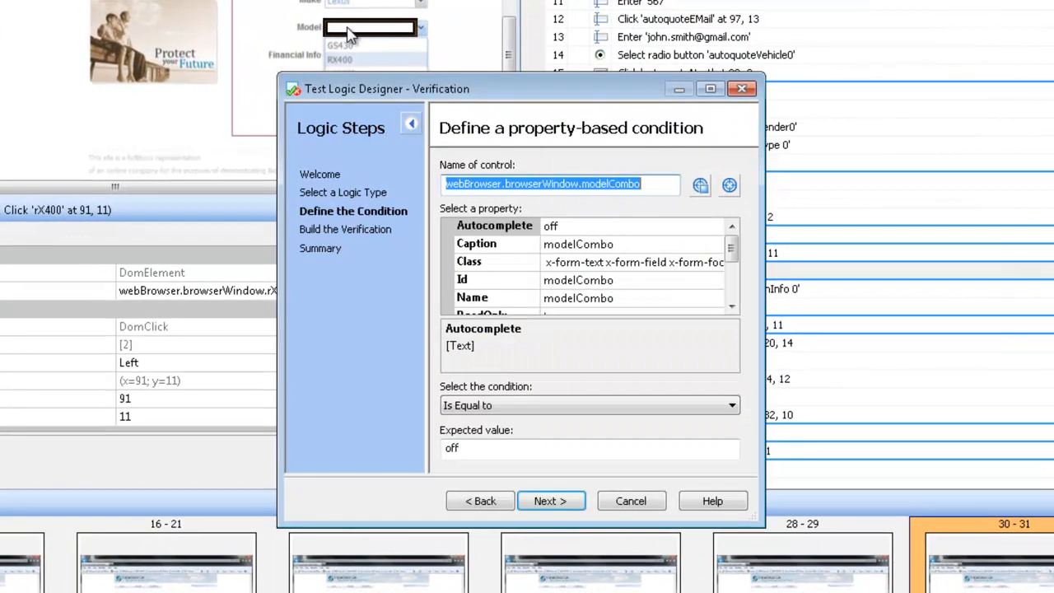
{"action": "mouse_move", "coordinate": [721, 256]}
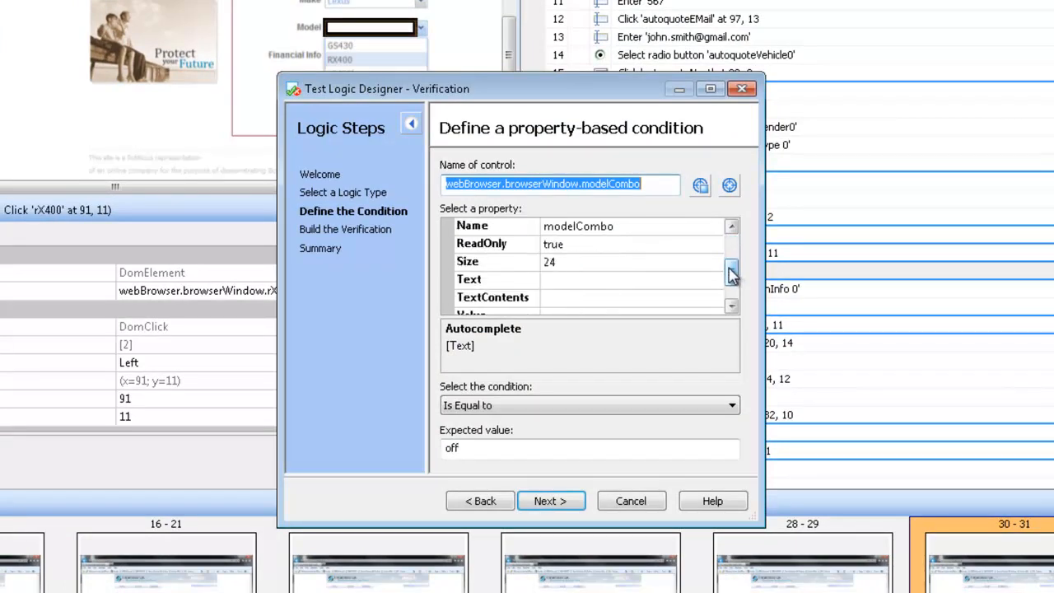
- Require the Text property to equal RX400 and move to building the verification
{"action": "left_click", "coordinate": [468, 280]}
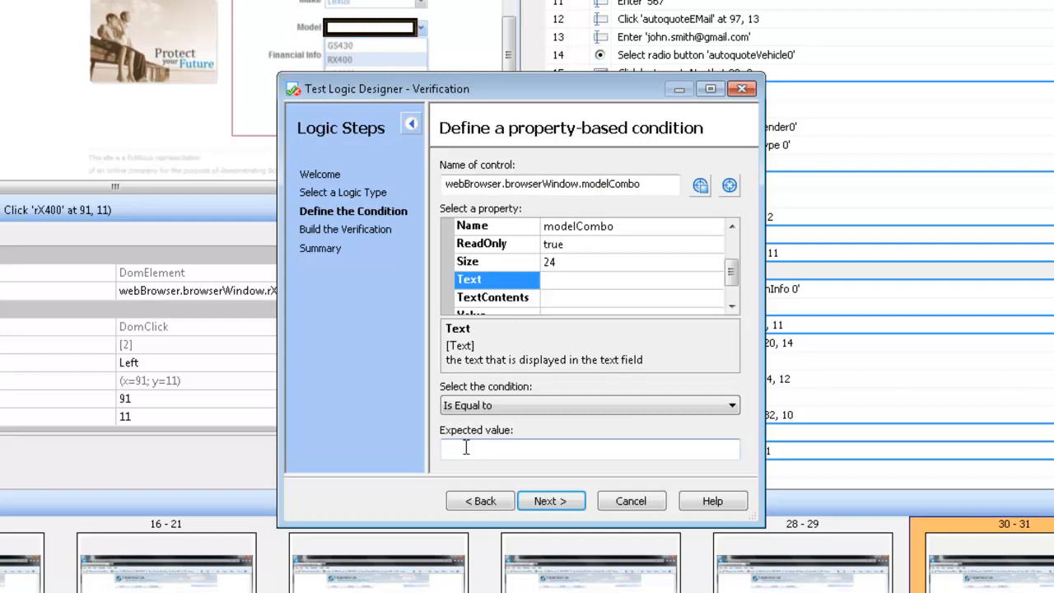
{"action": "left_click", "coordinate": [589, 448]}
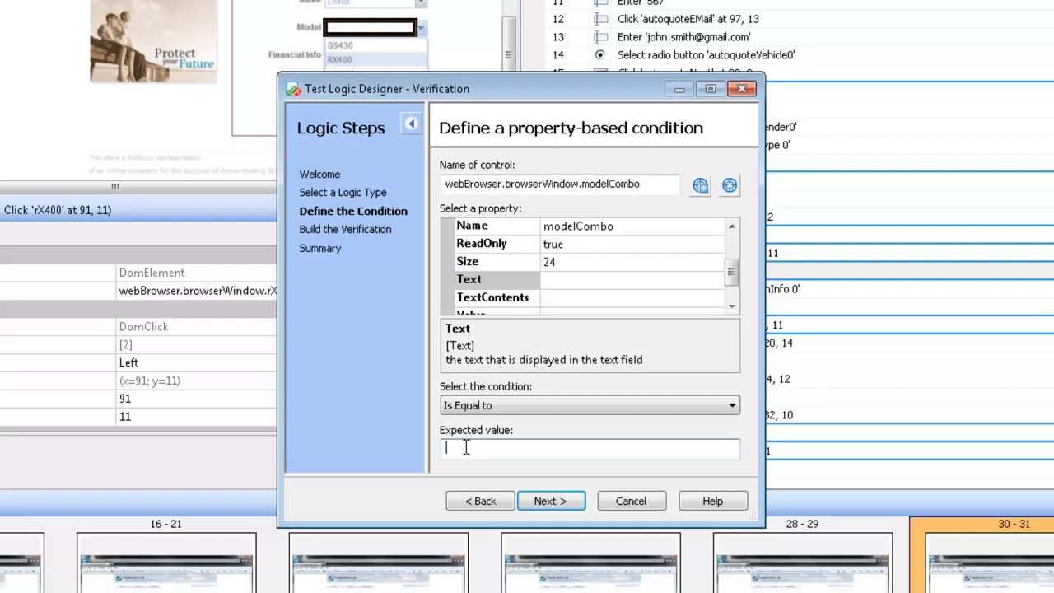
{"action": "type", "text": "R"}
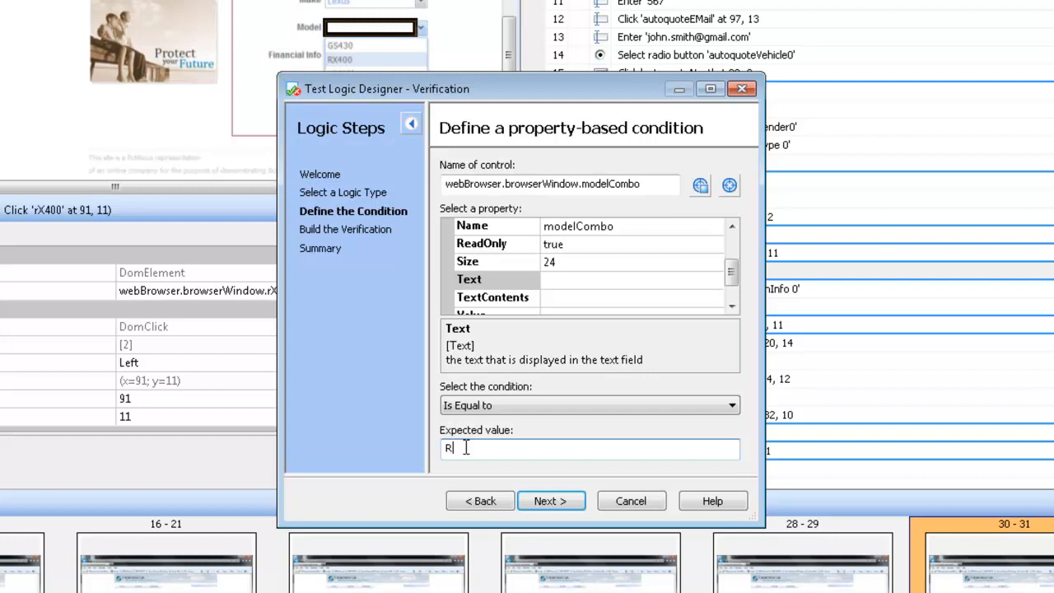
{"action": "type", "text": "X"}
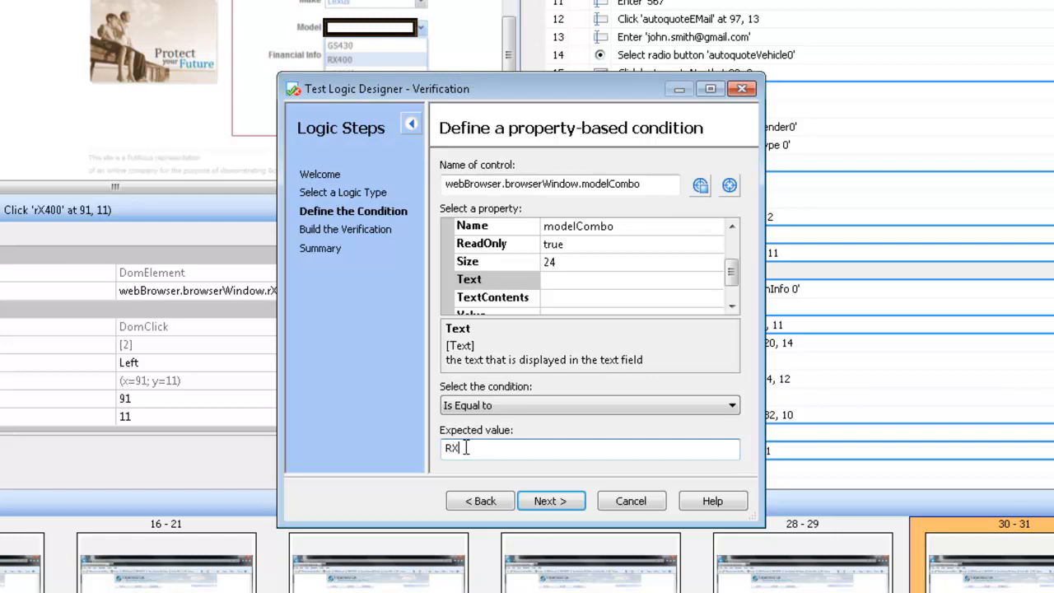
{"action": "type", "text": "400"}
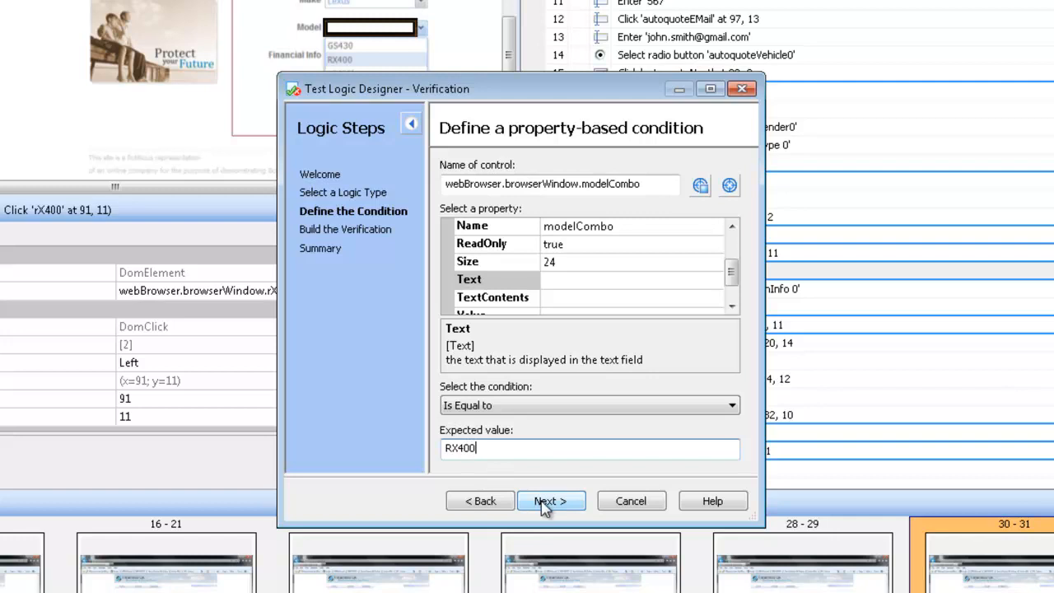
{"action": "left_click", "coordinate": [550, 500]}
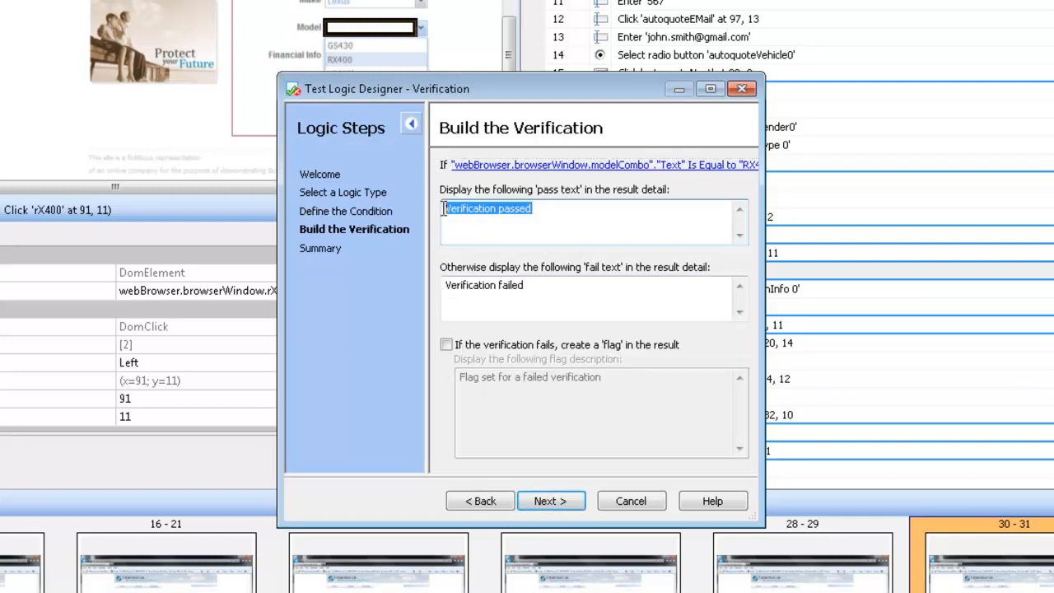
- Set pass text 'The Model is Correct' and fail text 'The Model is NOT Correct', reaching the summary
{"action": "type", "text": "The Model is Correct"}
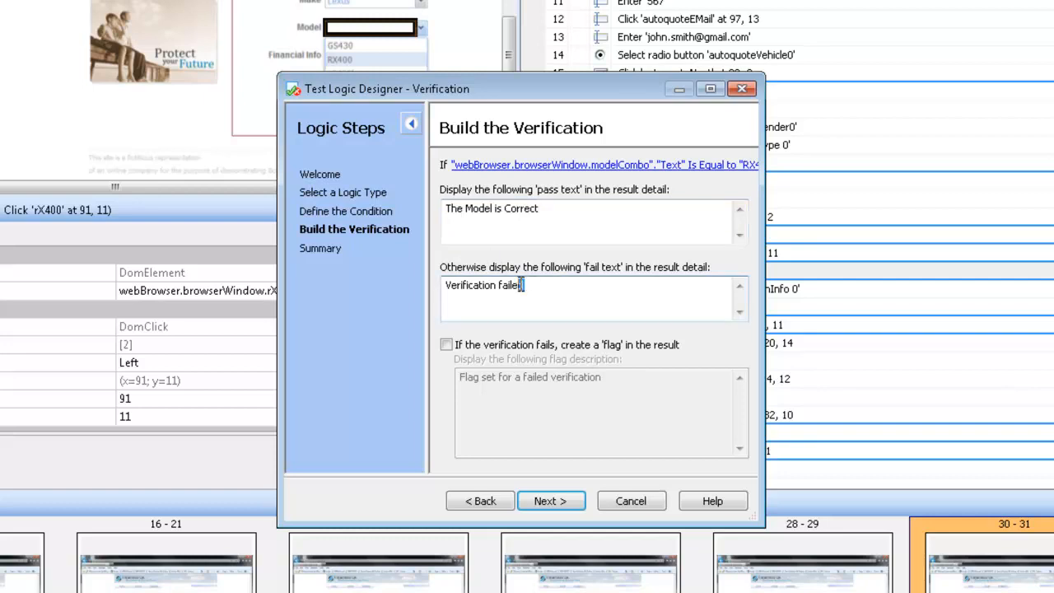
{"action": "type", "text": "The Model is NOT"}
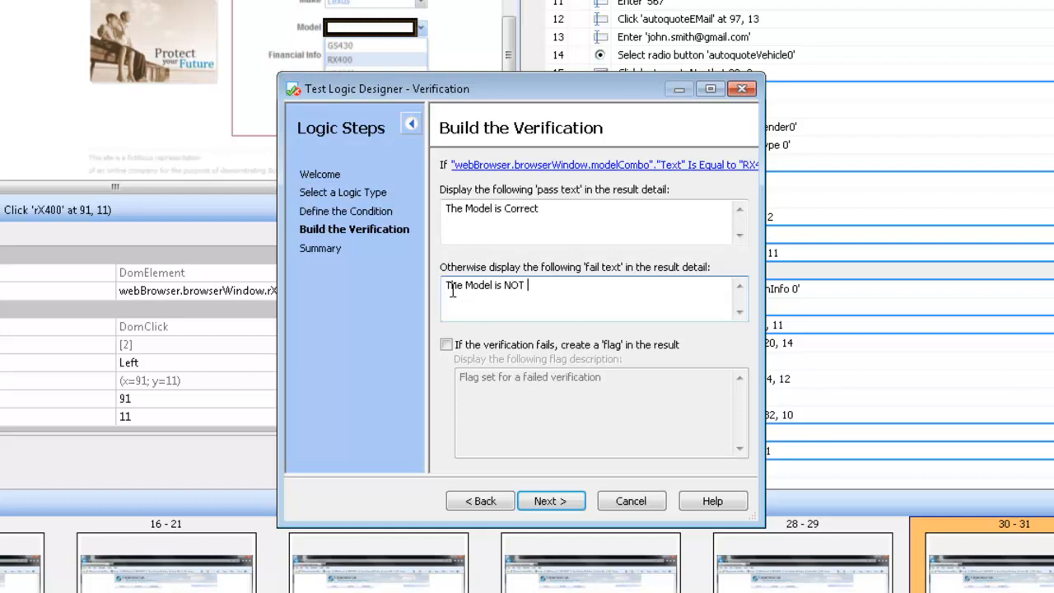
{"action": "type", "text": "Correct"}
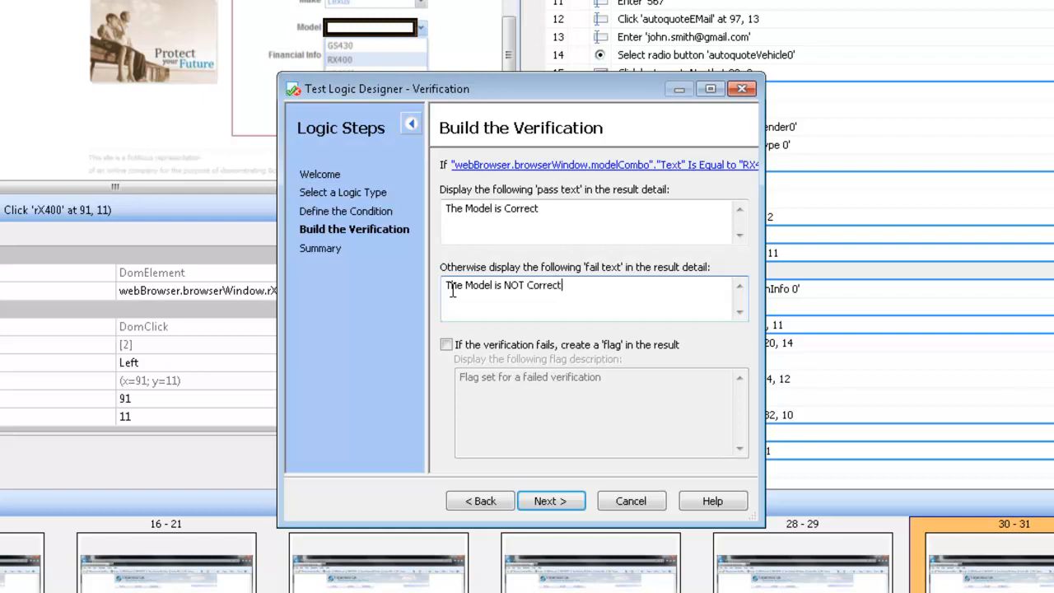
{"action": "mouse_move", "coordinate": [551, 500]}
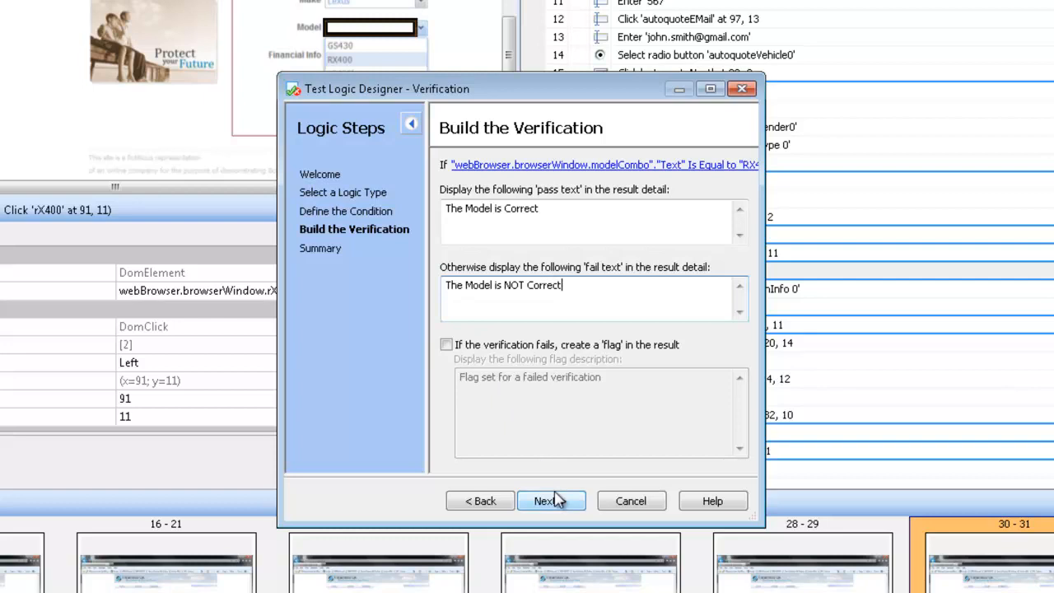
{"action": "left_click", "coordinate": [543, 500]}
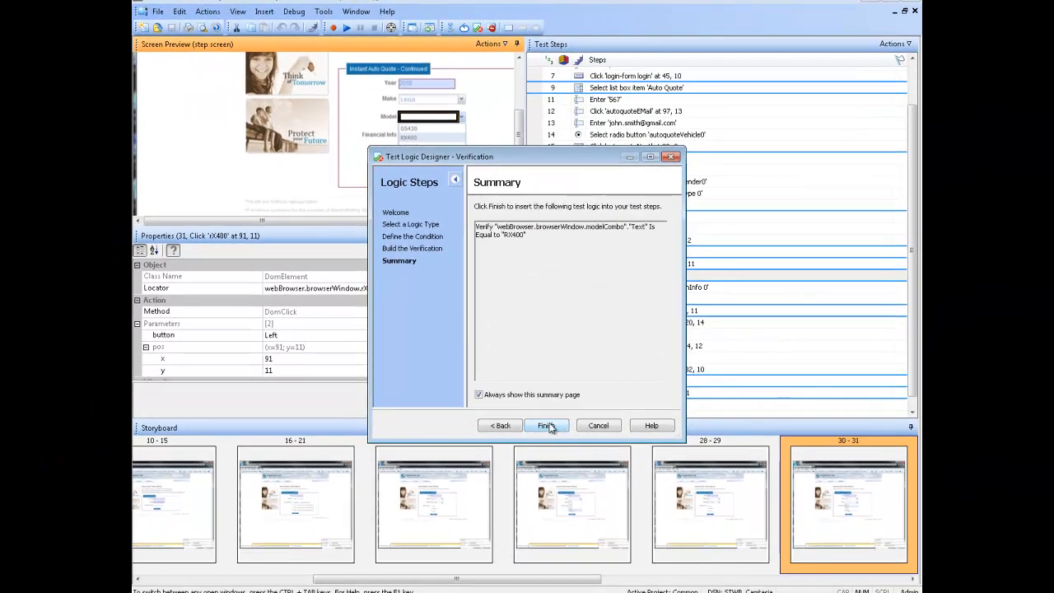
- Finish the wizard so the RX400 Verify step becomes step 32, and review its properties
{"action": "left_click", "coordinate": [543, 425]}
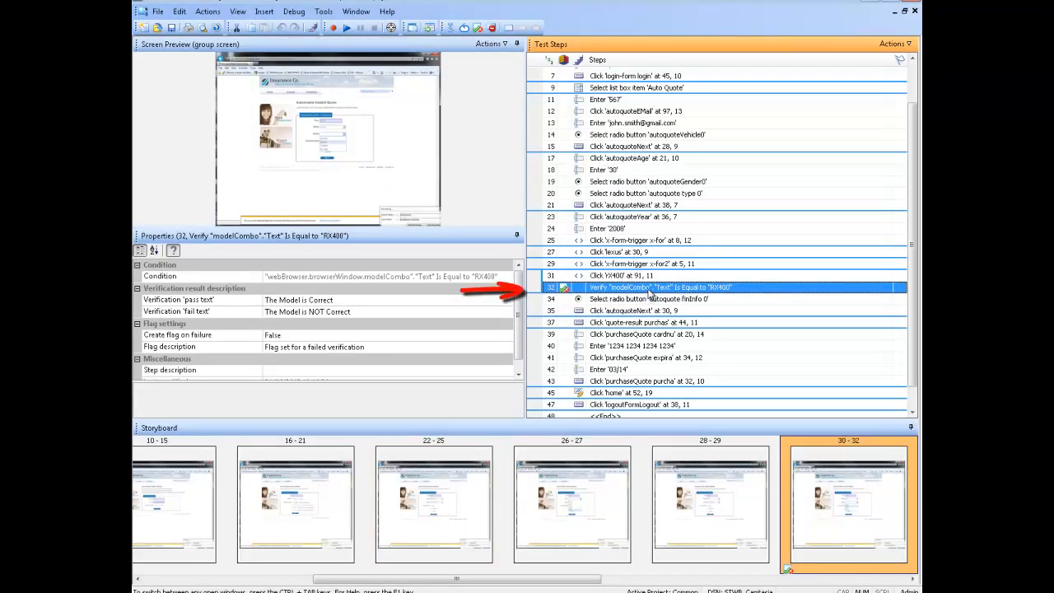
{"action": "left_click", "coordinate": [158, 276]}
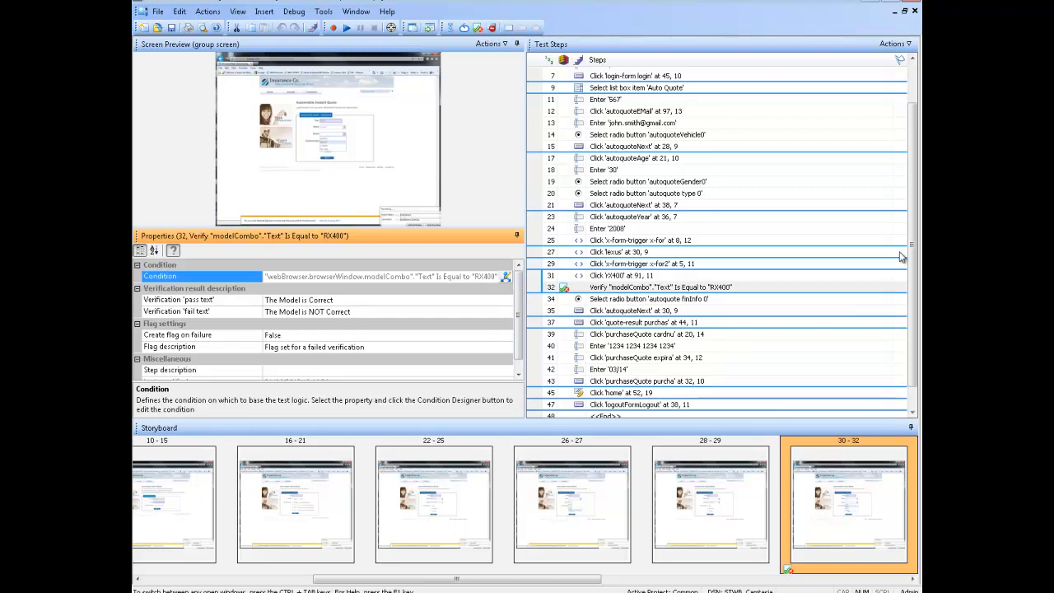
{"action": "scroll", "scroll_direction": "up", "scroll_amount": 3}
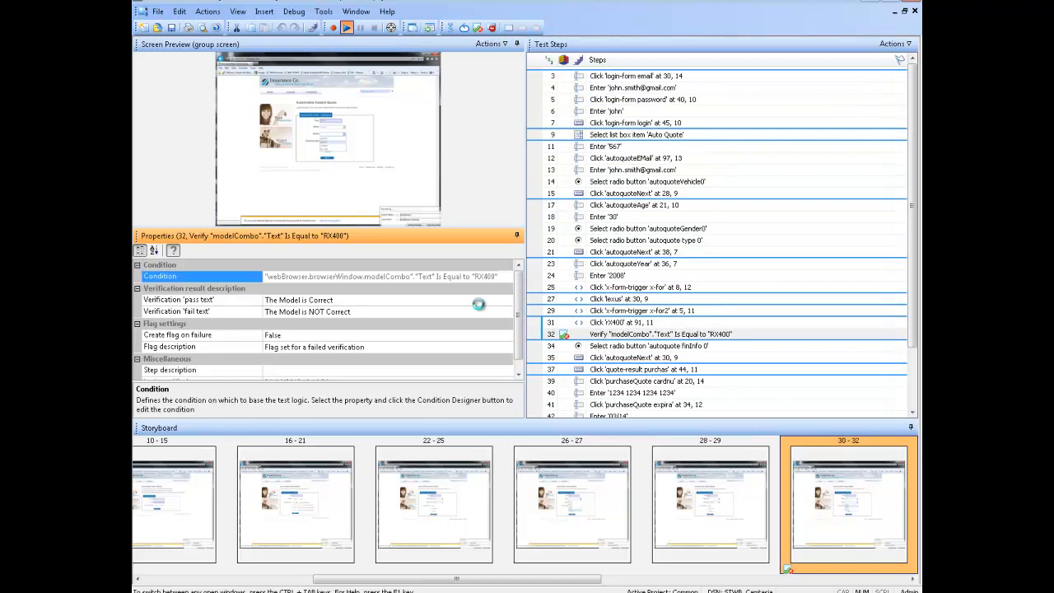
- Replay the updated test, saving results under a new run number
{"action": "left_click", "coordinate": [346, 26]}
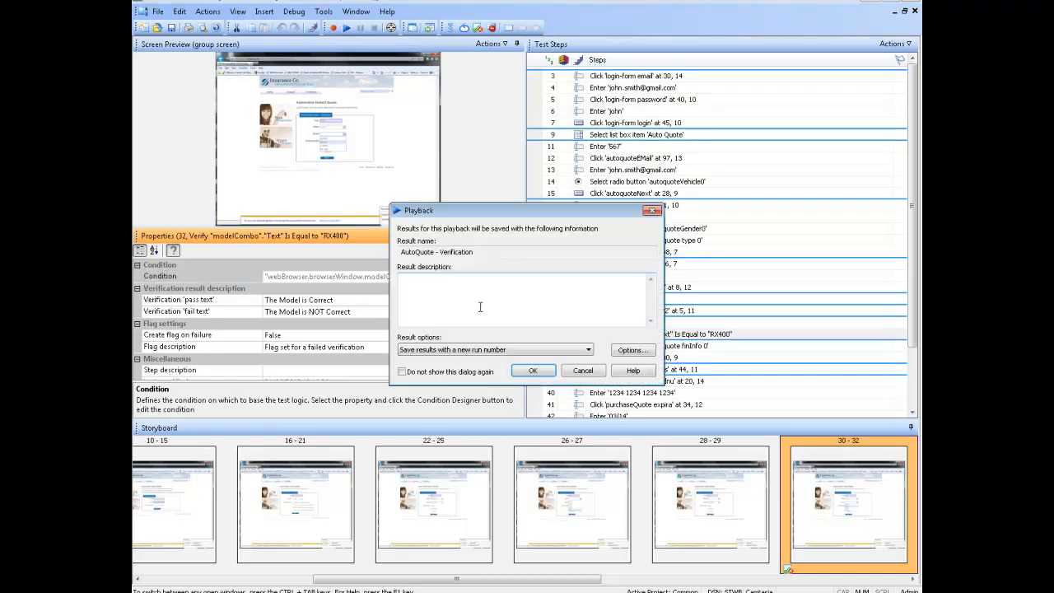
{"action": "left_click", "coordinate": [532, 369]}
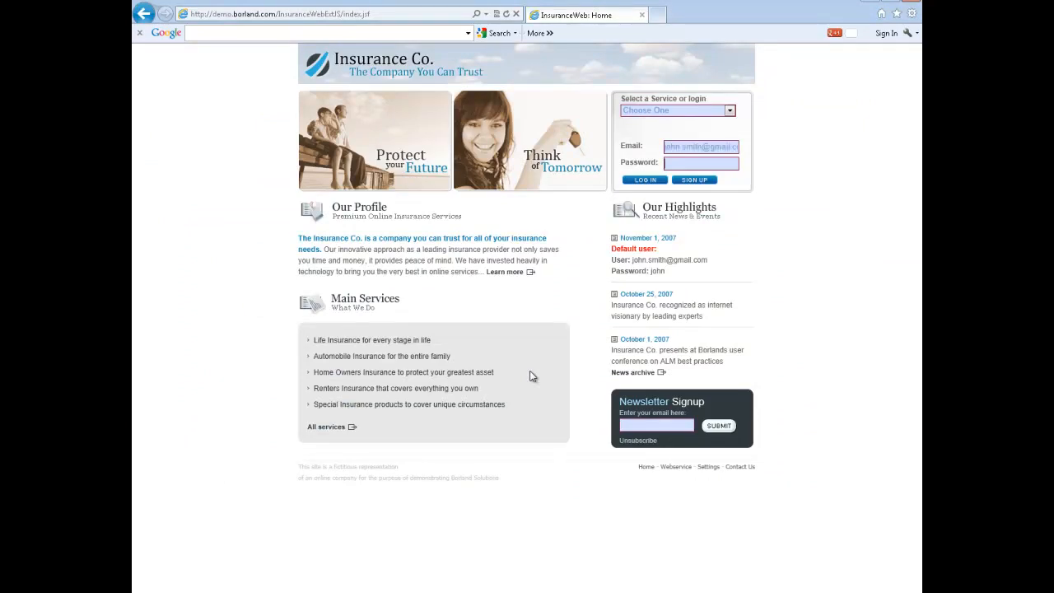
- Let replay log in, open Auto Quote, enter zip 567 and male gender, reaching vehicle details
{"action": "left_click", "coordinate": [644, 180]}
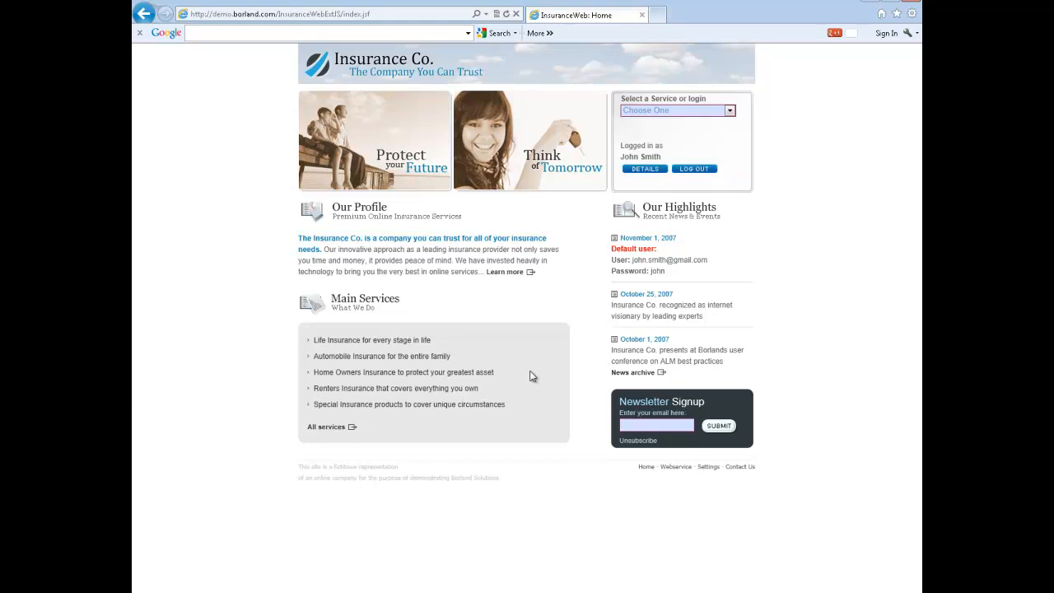
{"action": "left_click", "coordinate": [672, 109]}
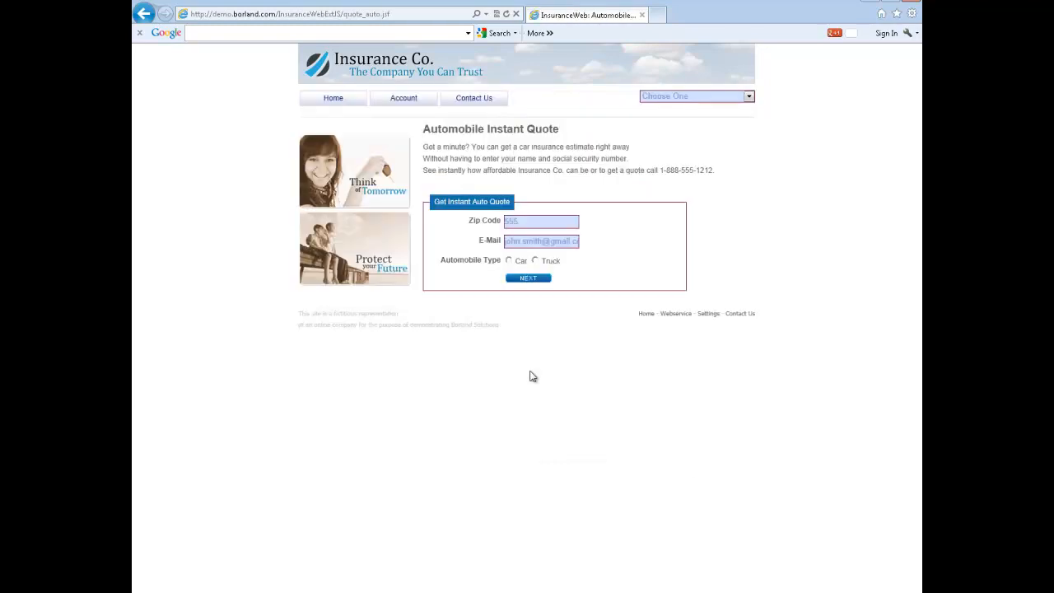
{"action": "type", "text": "567"}
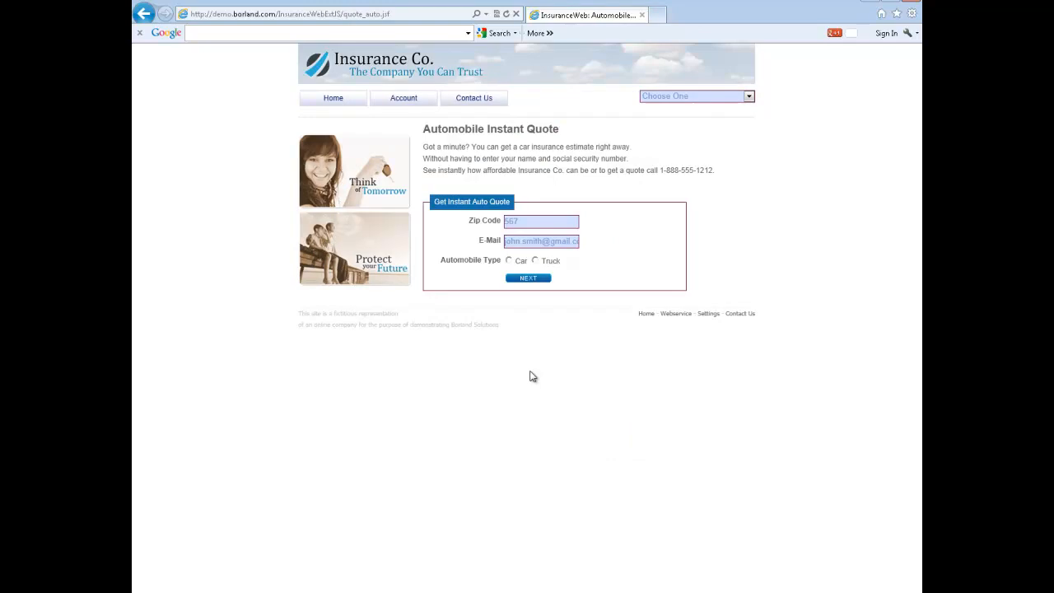
{"action": "left_click", "coordinate": [527, 277]}
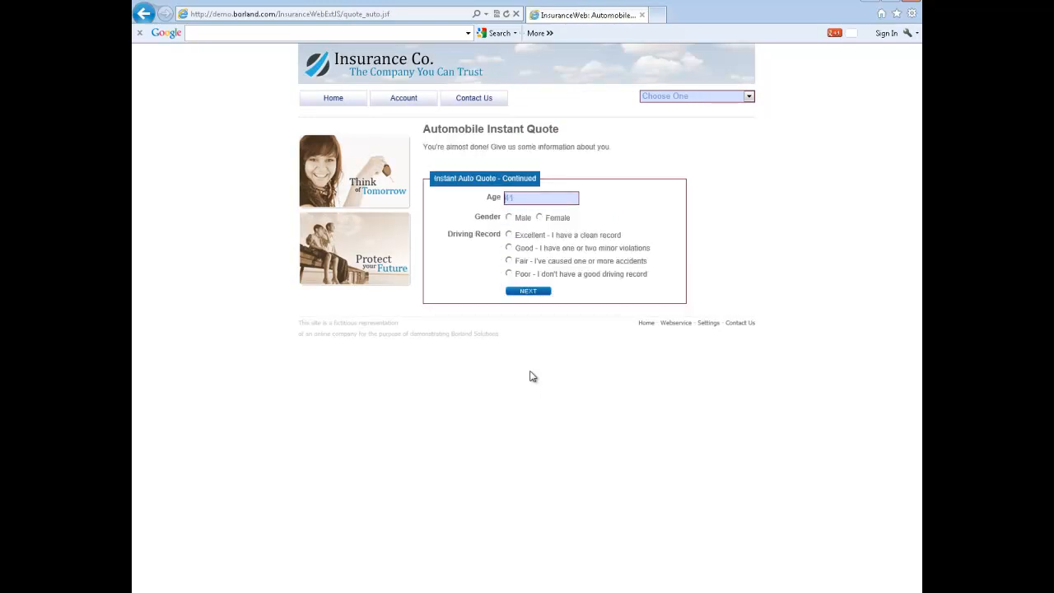
{"action": "left_click", "coordinate": [509, 217]}
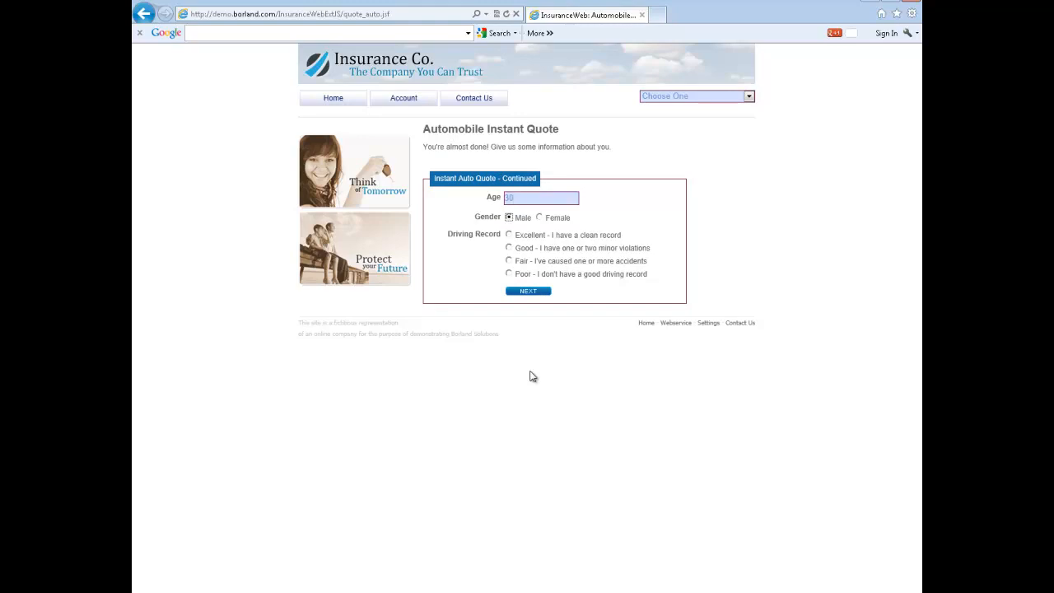
{"action": "left_click", "coordinate": [527, 290]}
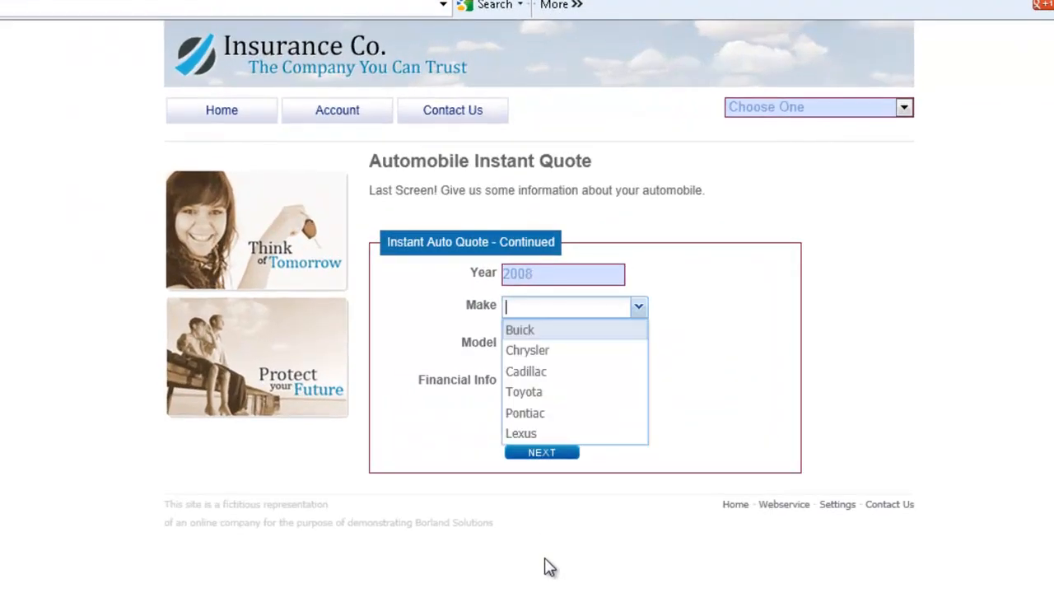
- Let replay select Lexus RX400 for 2008 and get the USD 1.160,00 quote
{"action": "left_click", "coordinate": [521, 433]}
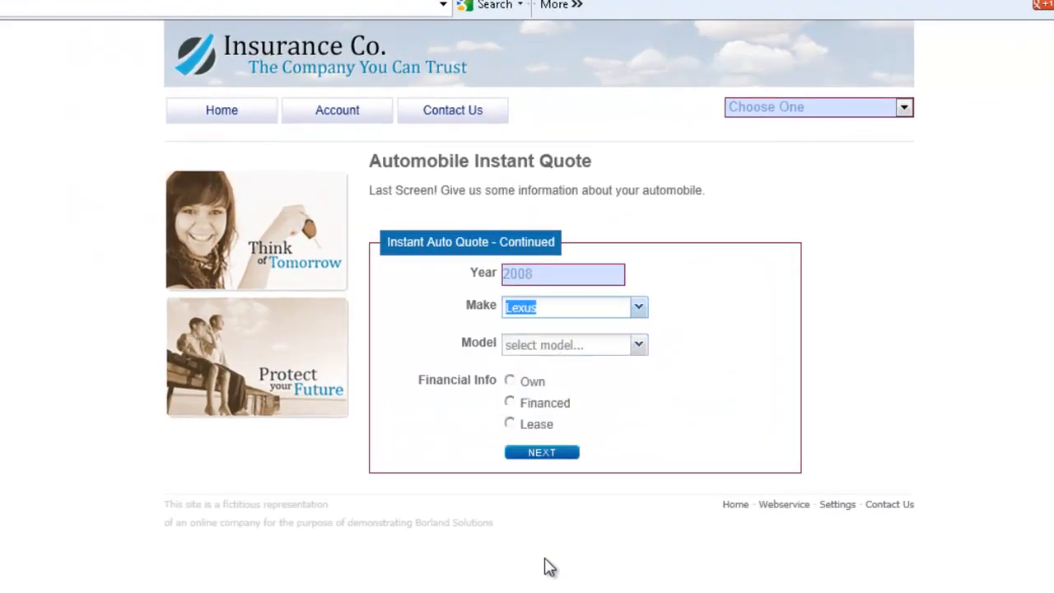
{"action": "left_click", "coordinate": [639, 345]}
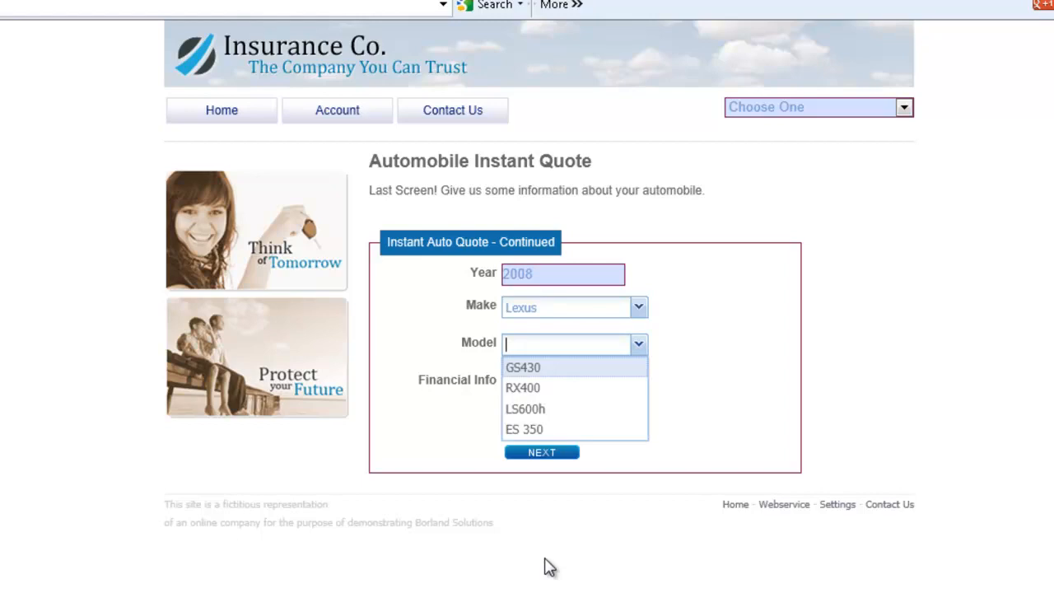
{"action": "left_click", "coordinate": [523, 387]}
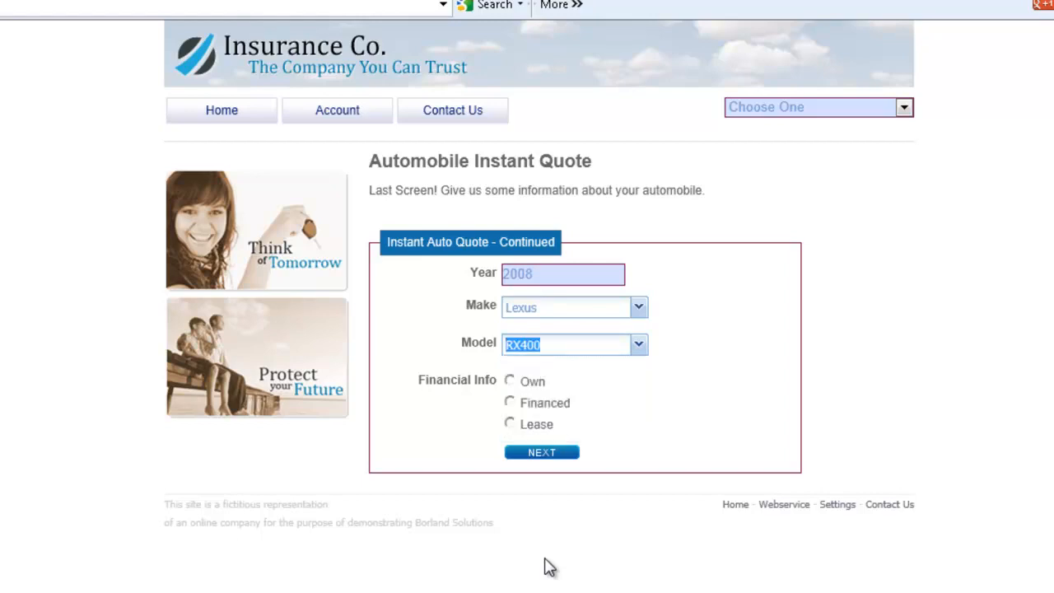
{"action": "left_click", "coordinate": [540, 452]}
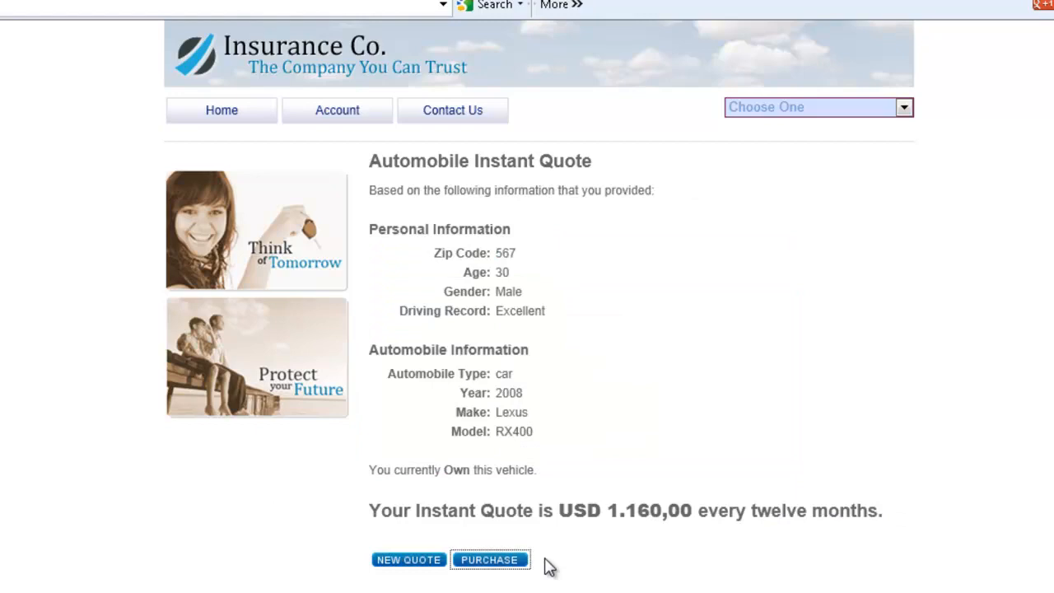
- Let replay purchase the quote with the card number, finishing playback
{"action": "left_click", "coordinate": [491, 560]}
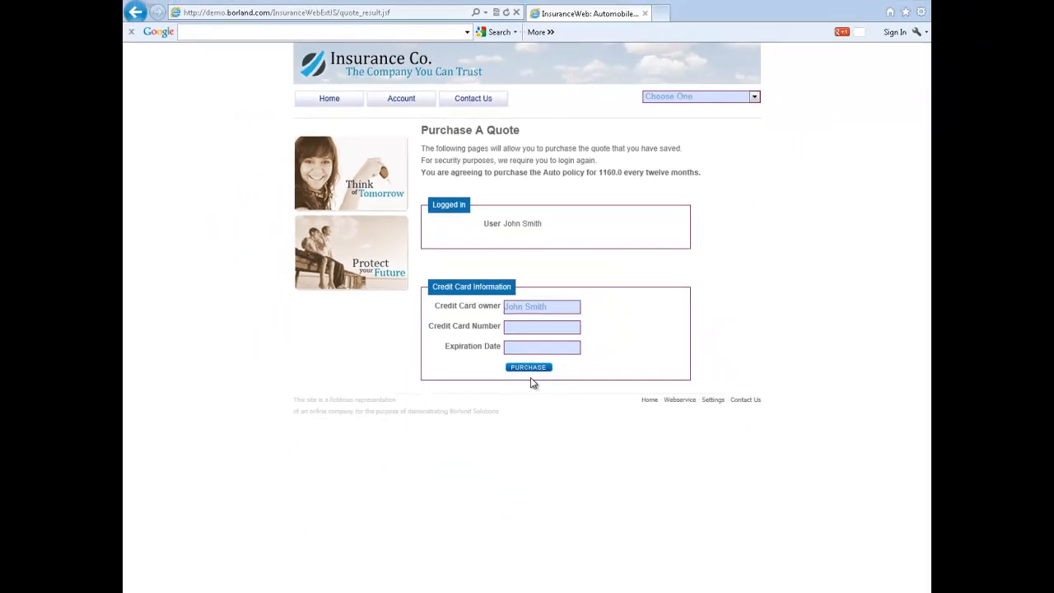
{"action": "type", "text": "1234 1234 1234 123"}
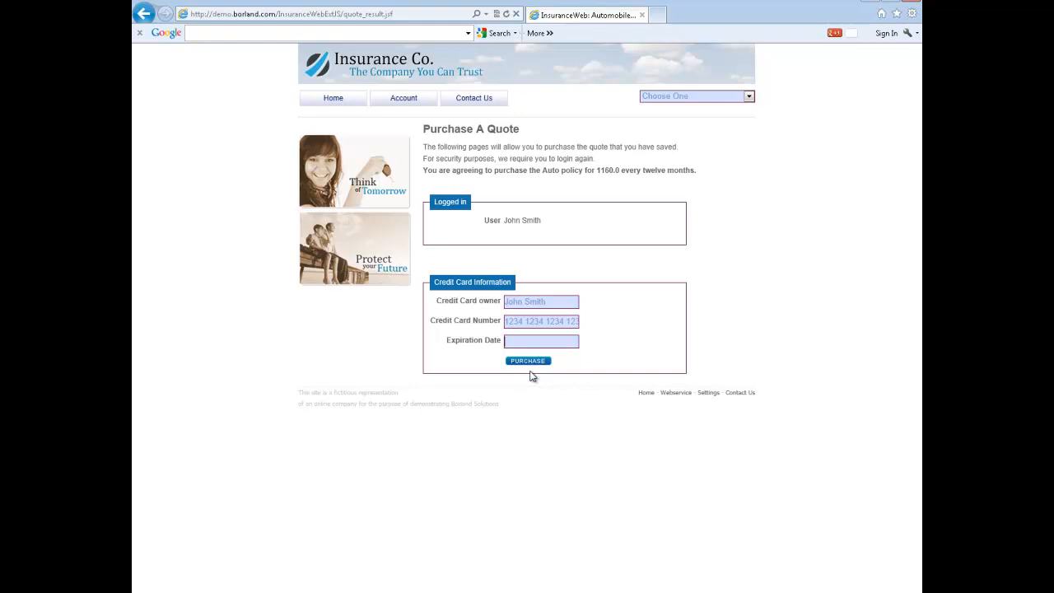
{"action": "left_click", "coordinate": [527, 360]}
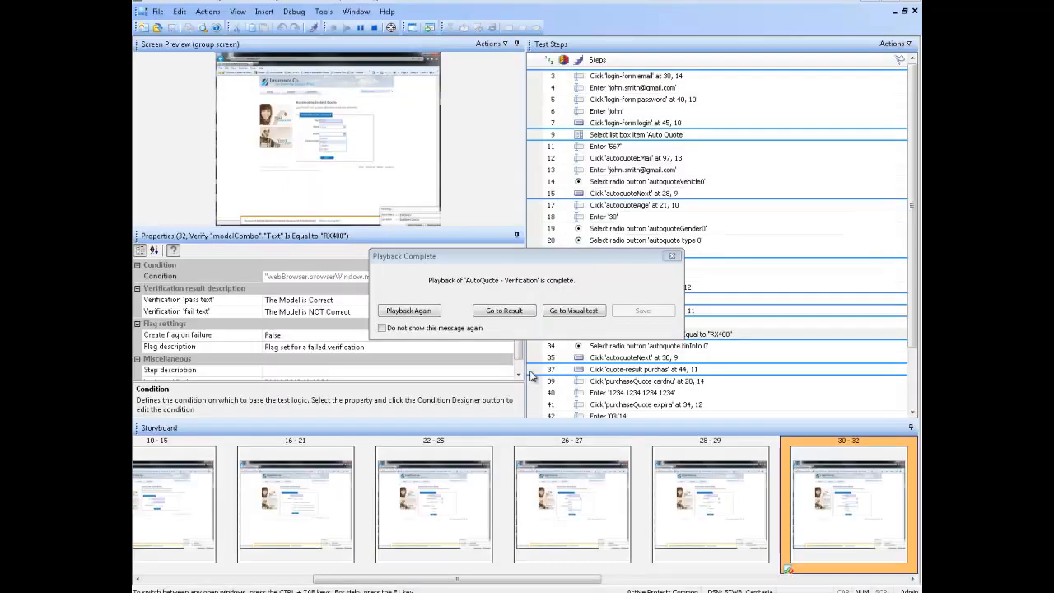
- Review the Details and Passed results confirming the RX400 modelCombo verification reports "The Model is Correct."
{"action": "left_click", "coordinate": [504, 309]}
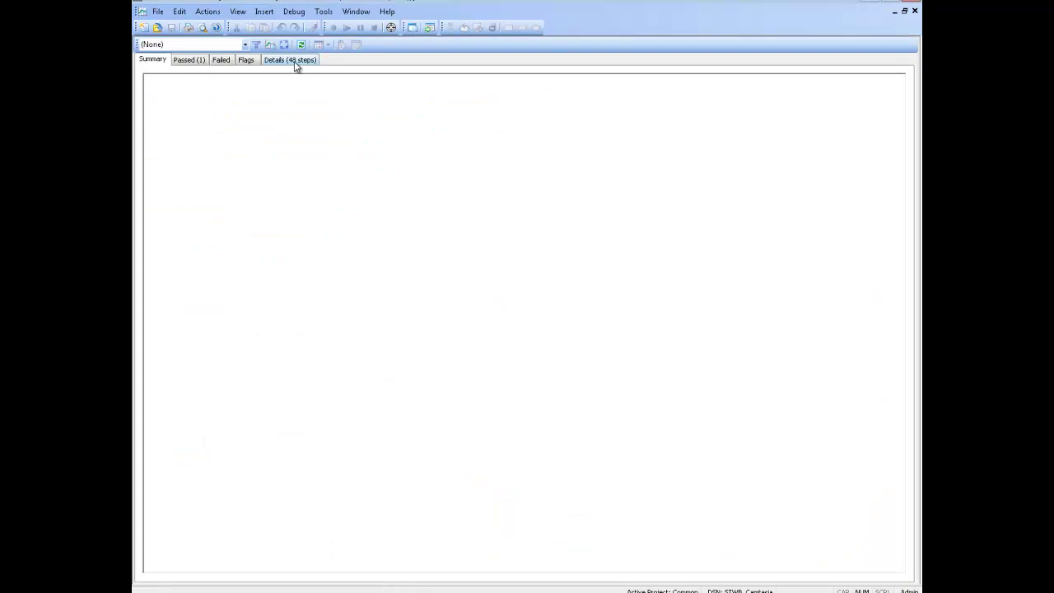
{"action": "left_click", "coordinate": [289, 59]}
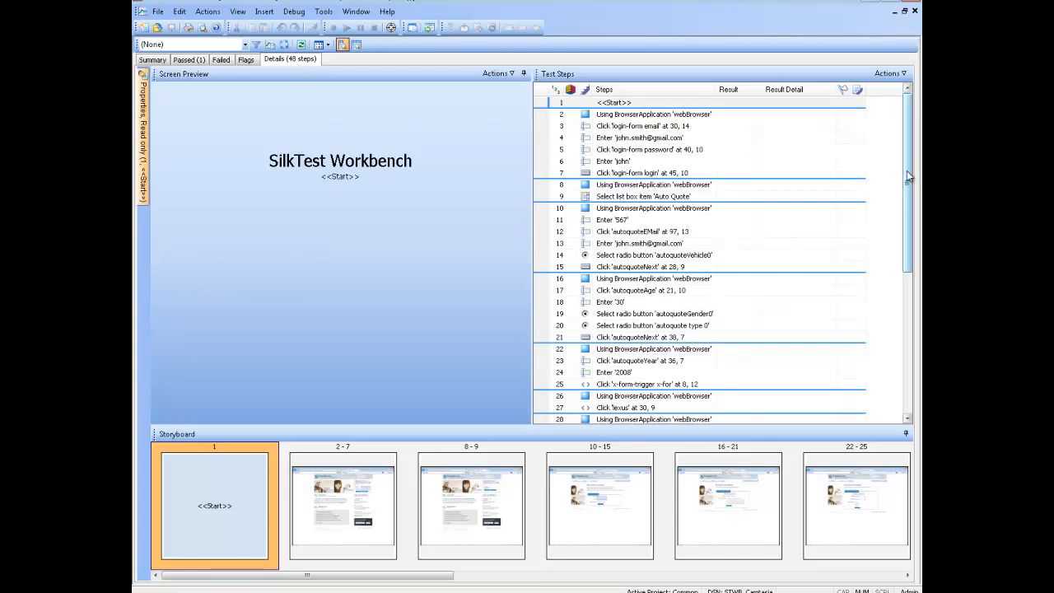
{"action": "scroll", "scroll_direction": "down", "scroll_amount": 3}
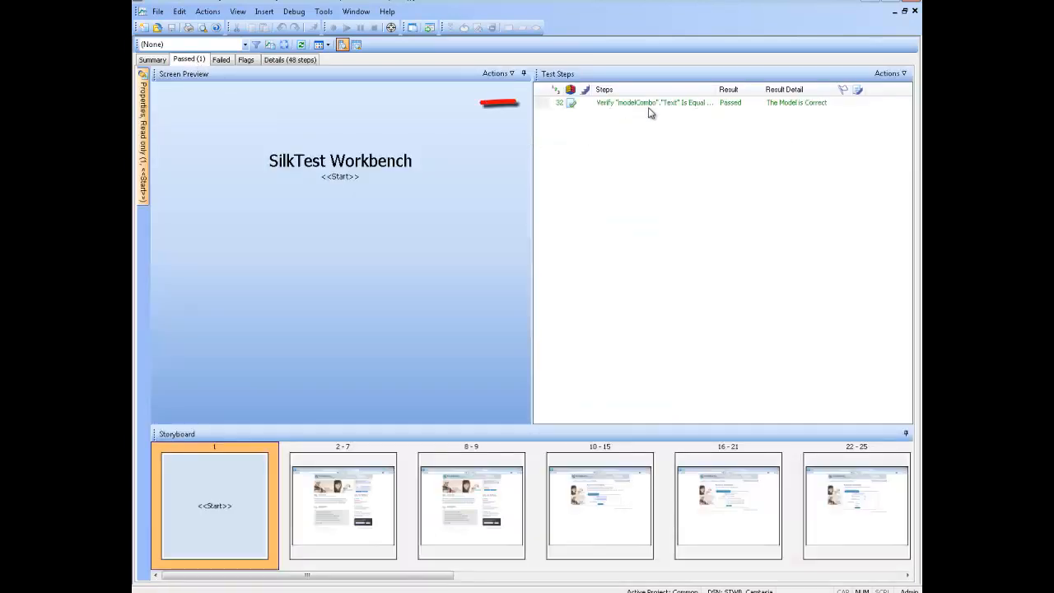
{"action": "left_click", "coordinate": [651, 102]}
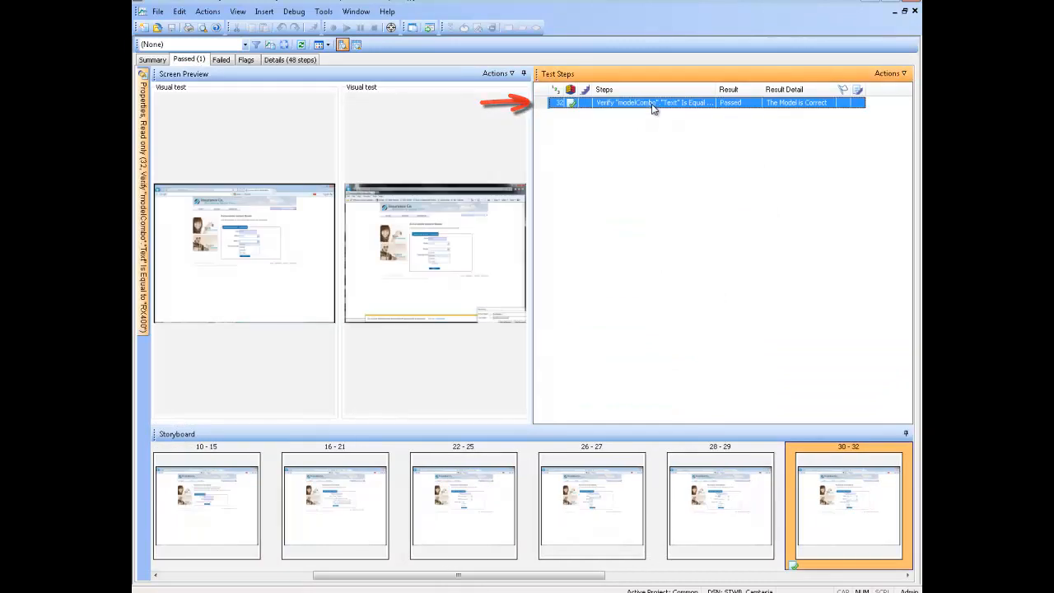